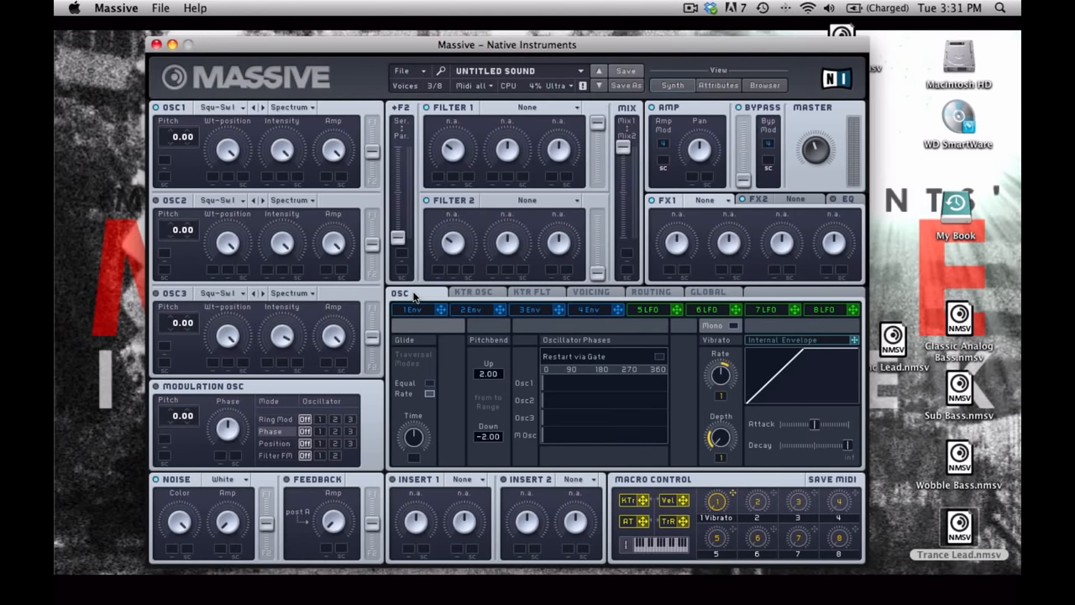
{"action": "mouse_move", "coordinate": [415, 259]}
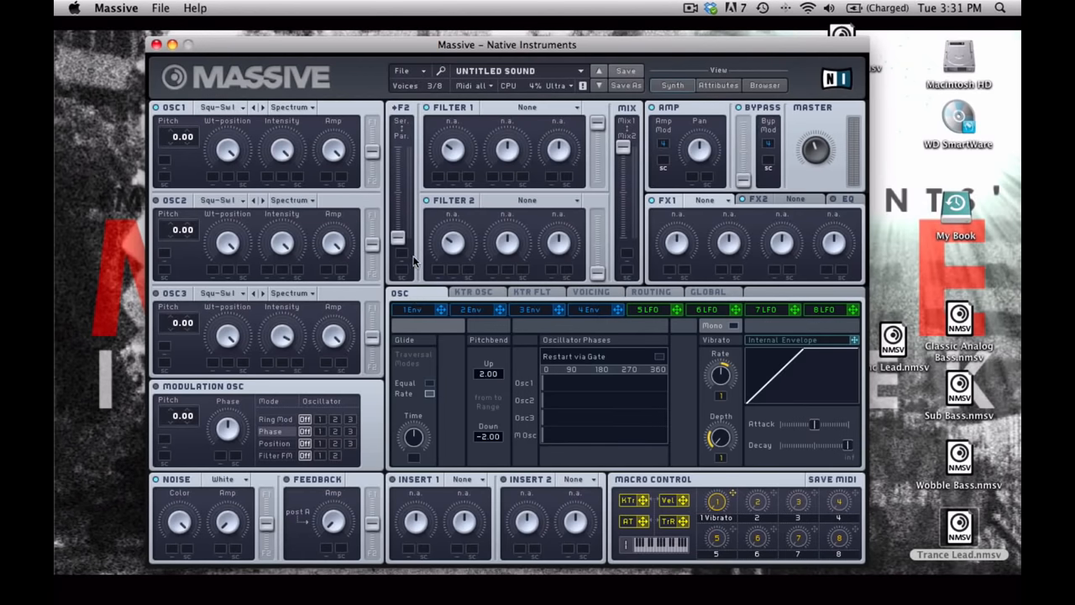
Choose a new wavetable for oscillator 1 in place of the default square-saw
{"action": "left_click", "coordinate": [227, 108]}
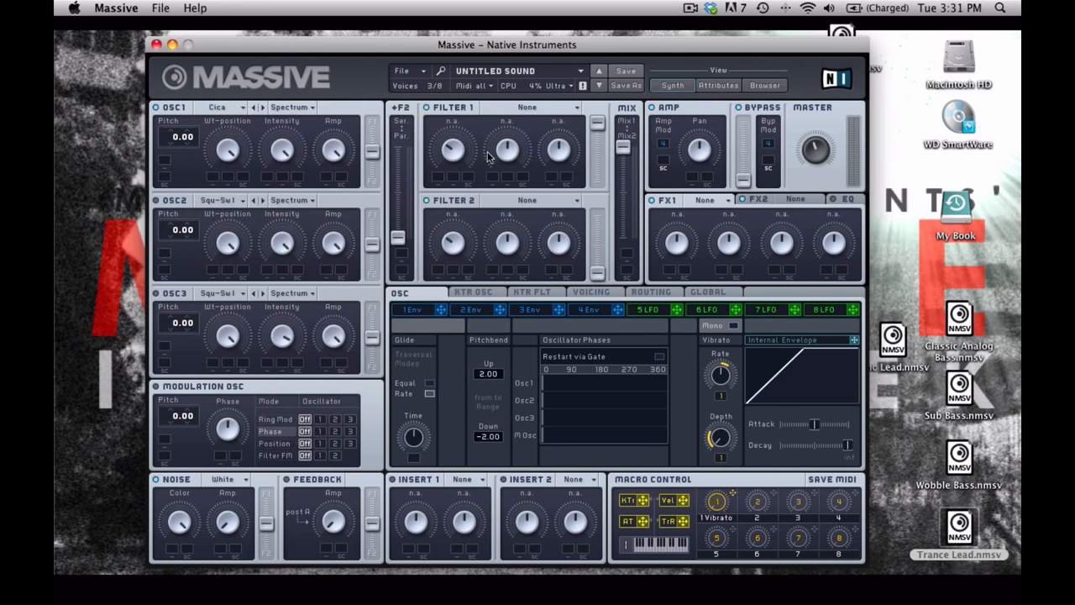
{"action": "mouse_move", "coordinate": [226, 171]}
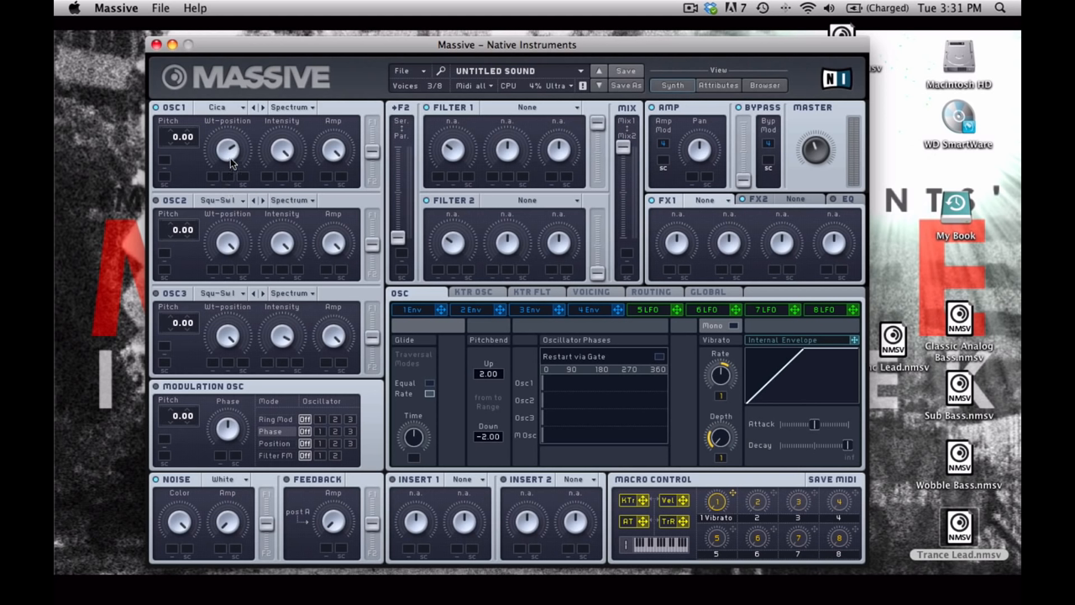
{"action": "mouse_move", "coordinate": [353, 199]}
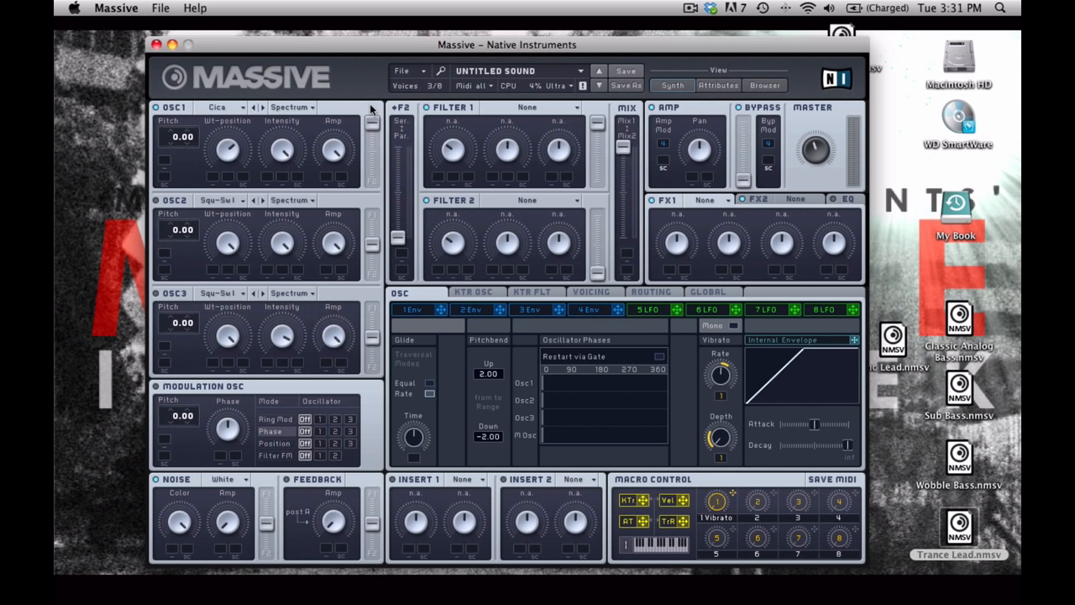
{"action": "mouse_move", "coordinate": [394, 226]}
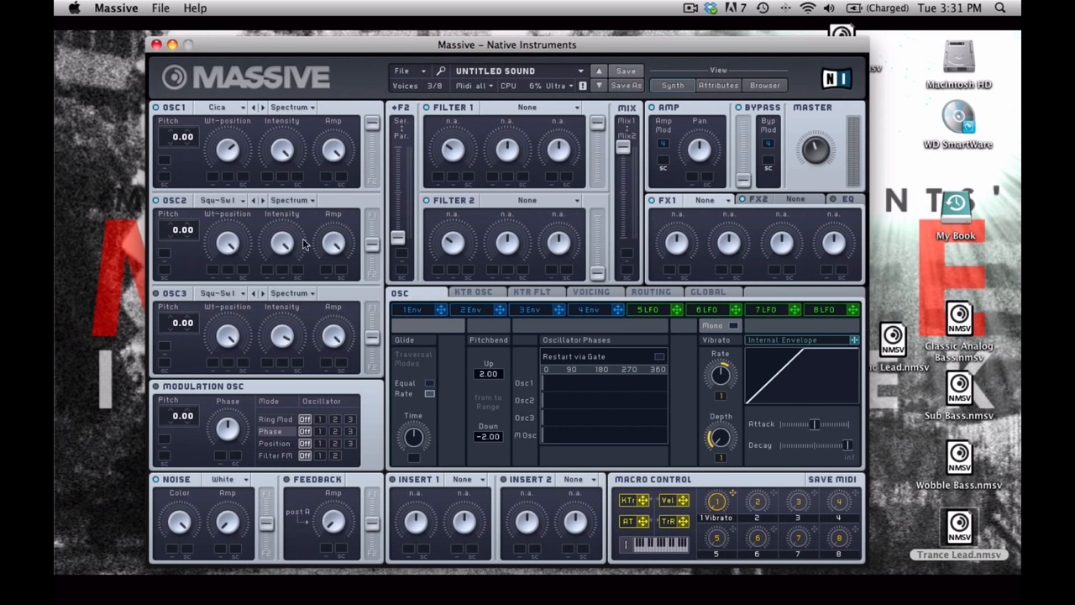
{"action": "mouse_move", "coordinate": [283, 249]}
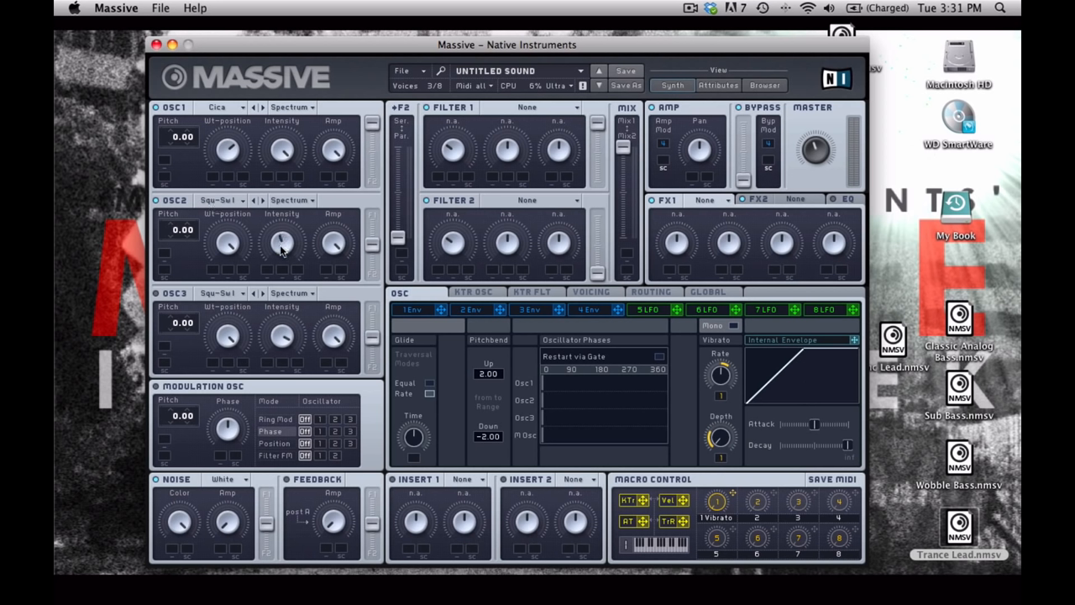
{"action": "mouse_move", "coordinate": [242, 259]}
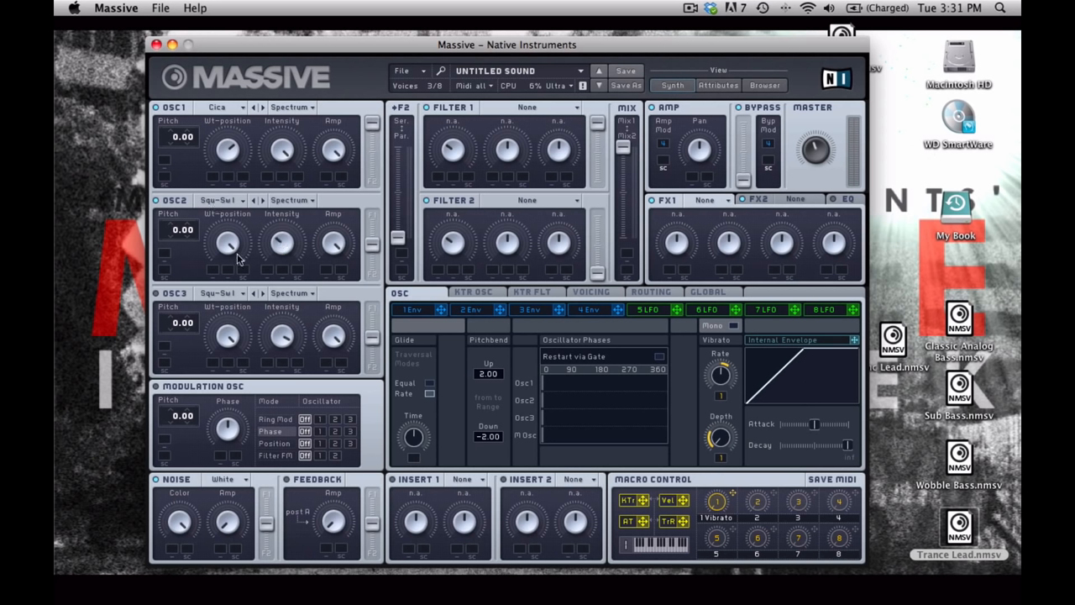
Set oscillator 3 to Formant Square and lower oscillator 1's pitch to -12
{"action": "left_click", "coordinate": [220, 200]}
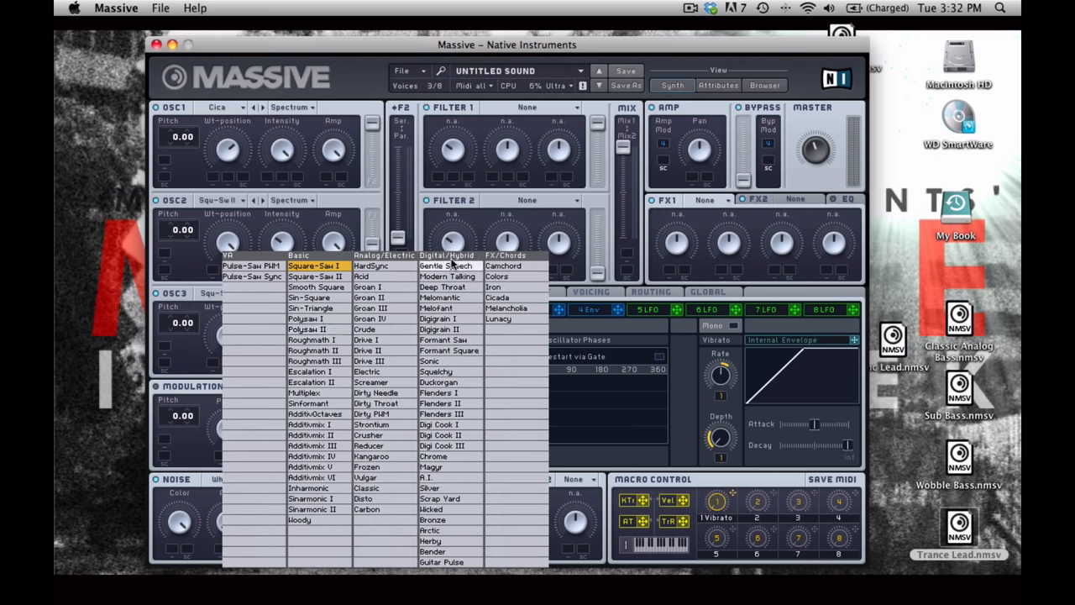
{"action": "mouse_move", "coordinate": [445, 352]}
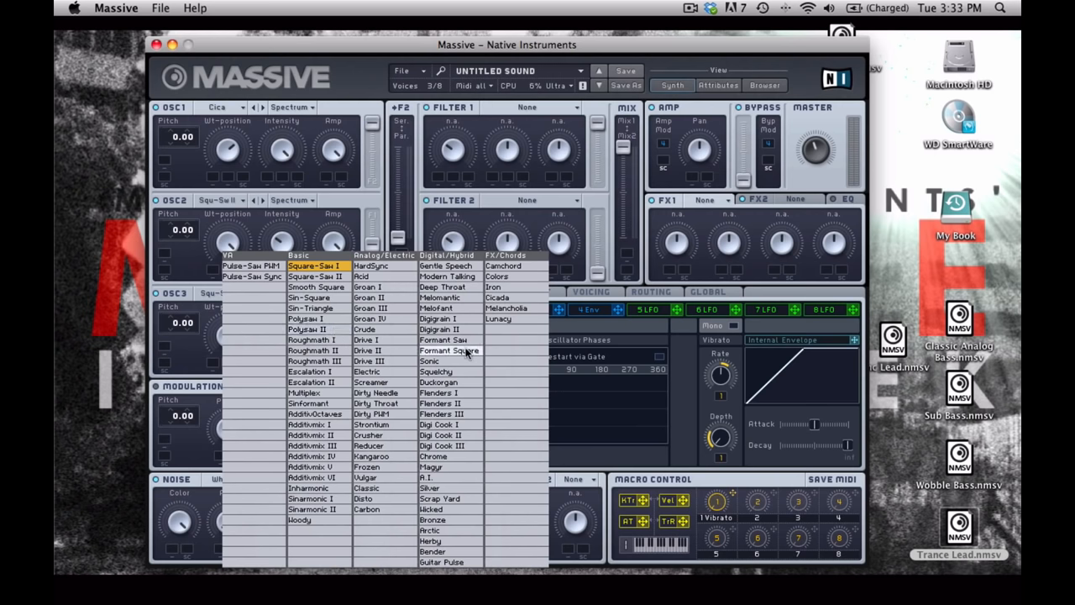
{"action": "left_click", "coordinate": [447, 351]}
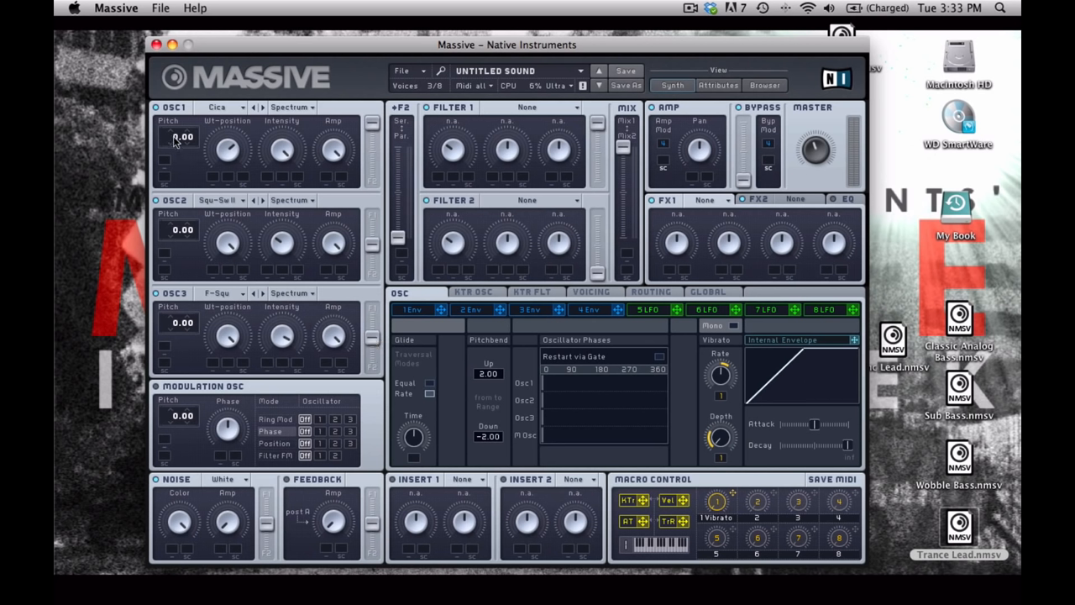
{"action": "left_click_drag", "start_coordinate": [182, 137], "coordinate": [181, 160]}
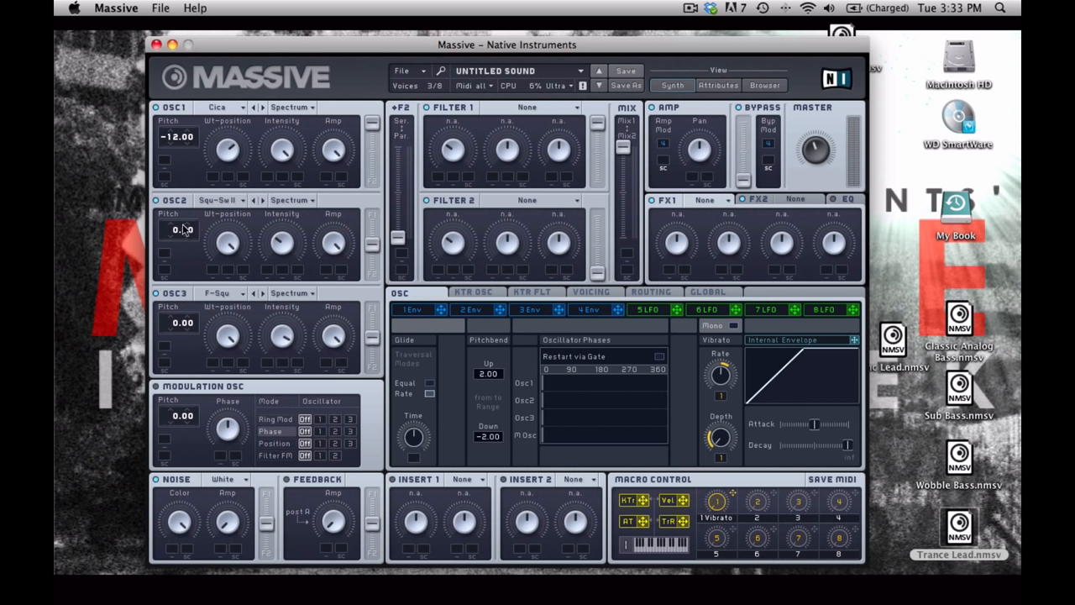
{"action": "mouse_move", "coordinate": [178, 260]}
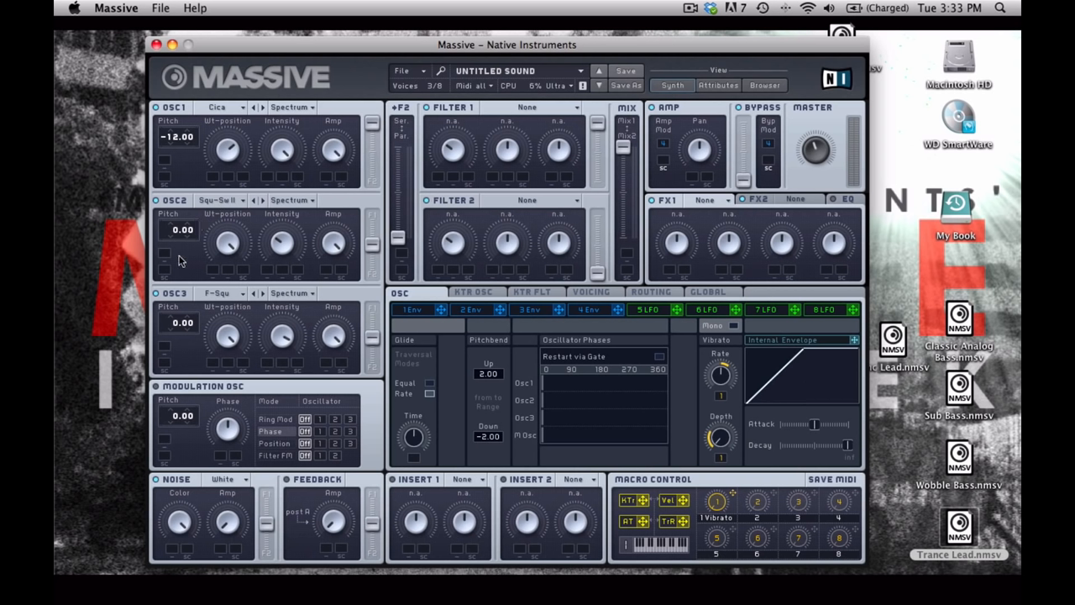
{"action": "mouse_move", "coordinate": [178, 327]}
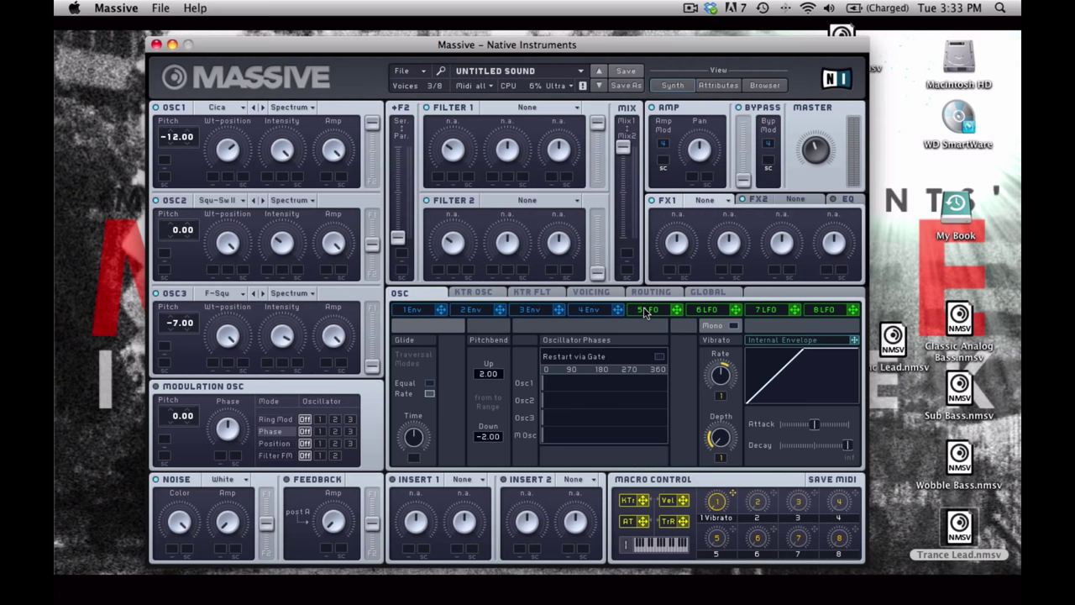
Bring up LFO 5's settings for modulating the oscillators' wavetable positions
{"action": "left_click", "coordinate": [648, 309]}
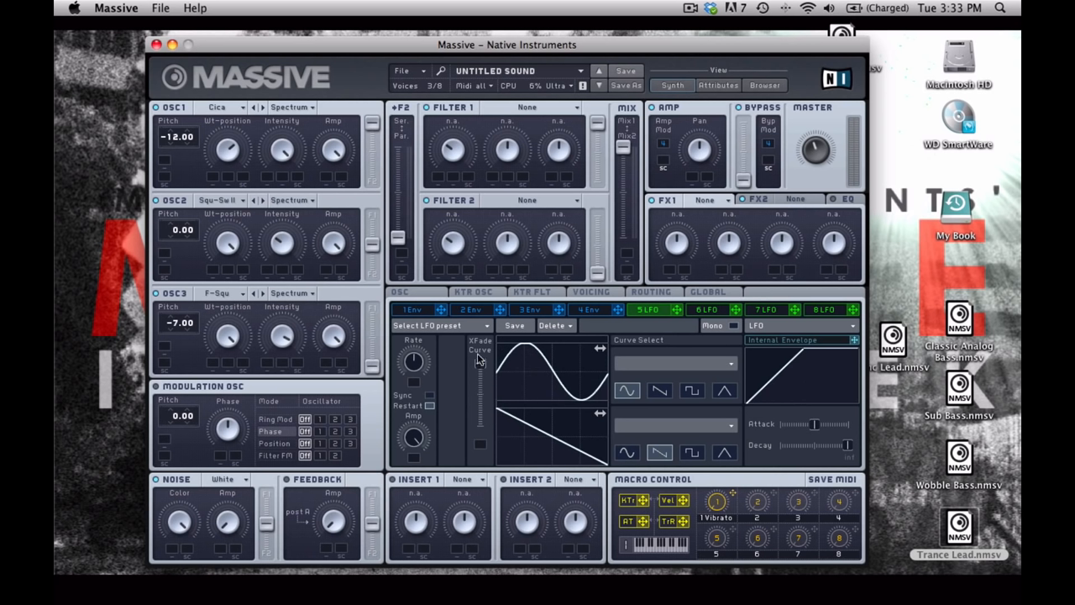
{"action": "mouse_move", "coordinate": [521, 417]}
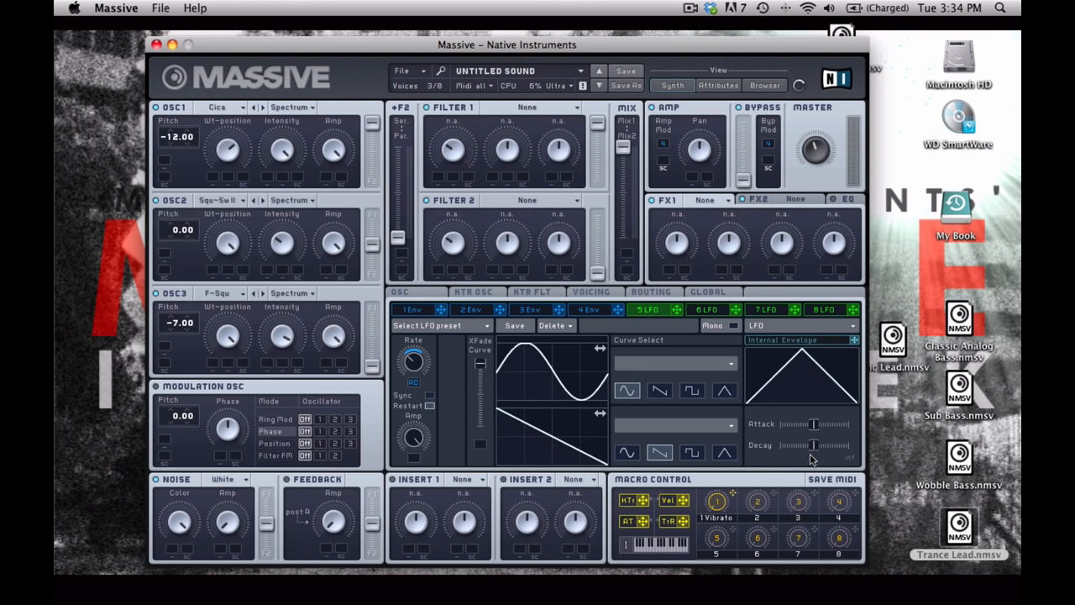
{"action": "mouse_move", "coordinate": [842, 470]}
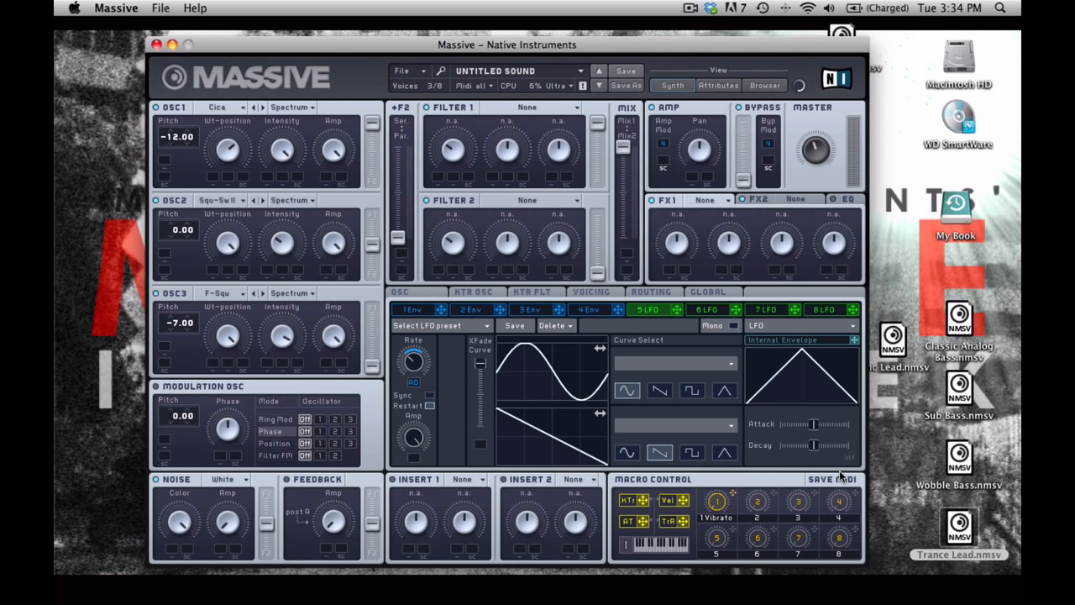
{"action": "mouse_move", "coordinate": [683, 314]}
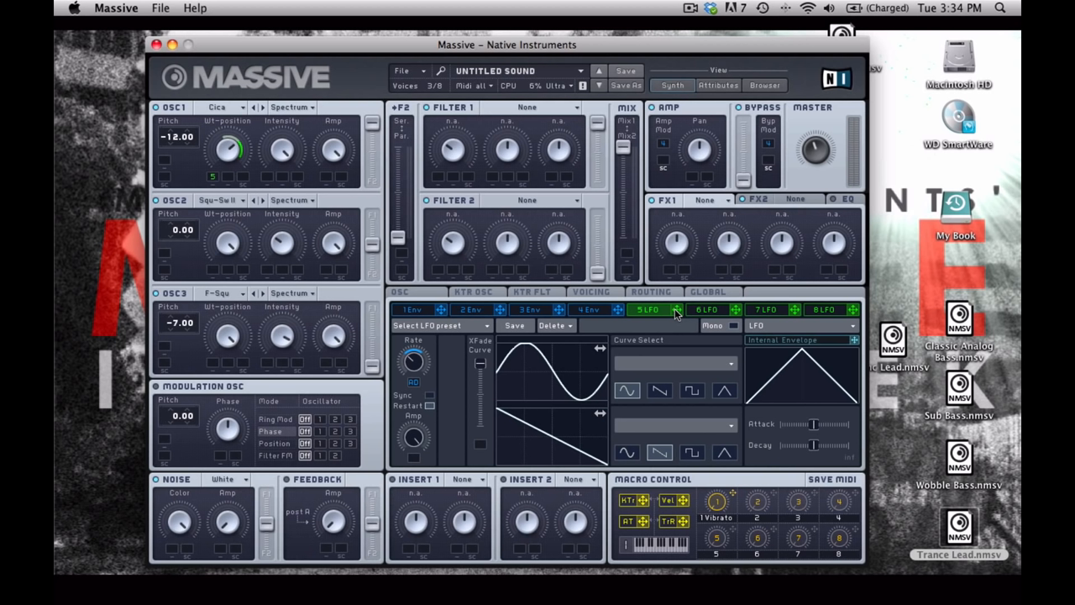
{"action": "mouse_move", "coordinate": [267, 271]}
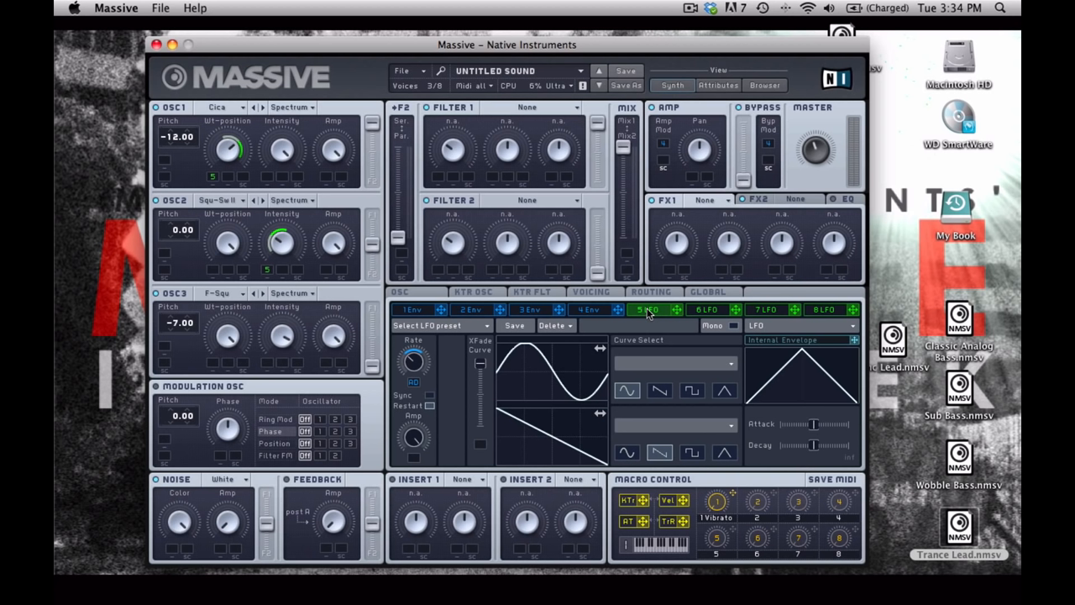
{"action": "mouse_move", "coordinate": [609, 316]}
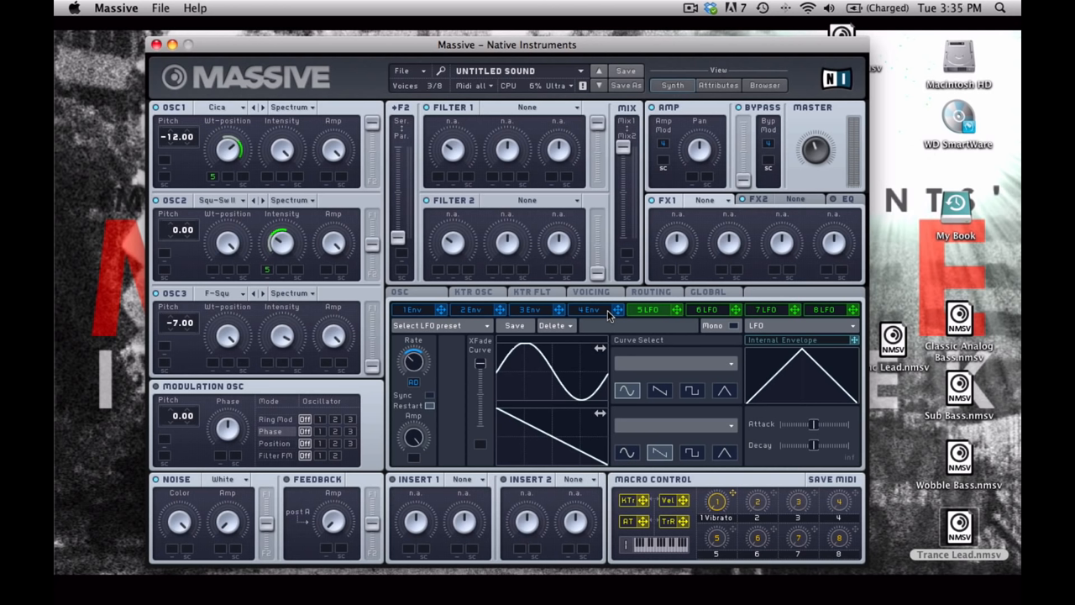
Reshape envelope 1 and give oscillator 3 a slight negative detune
{"action": "left_click", "coordinate": [406, 309]}
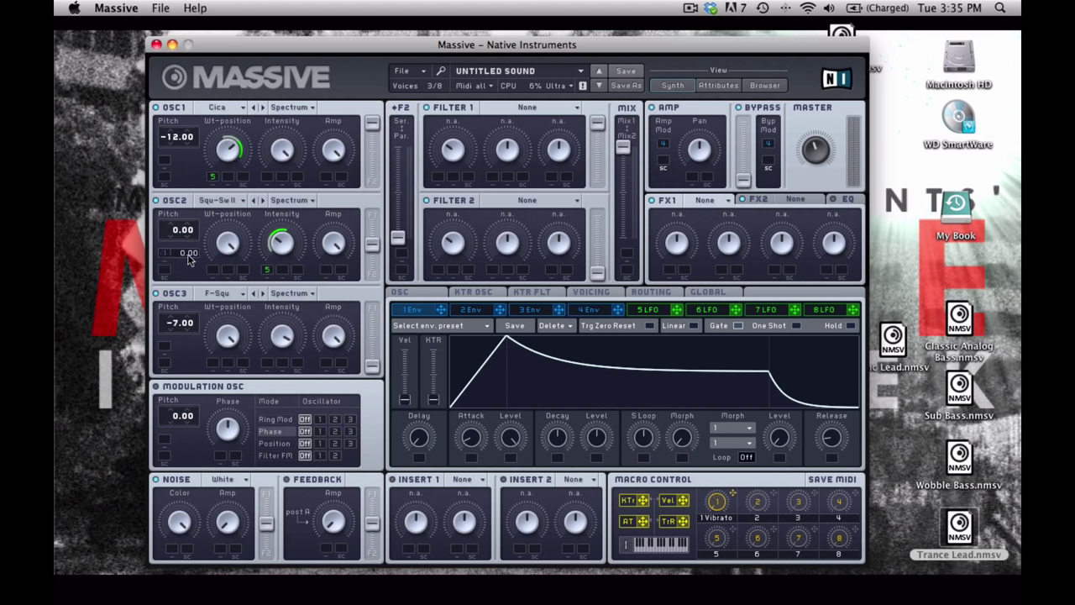
{"action": "mouse_move", "coordinate": [193, 250]}
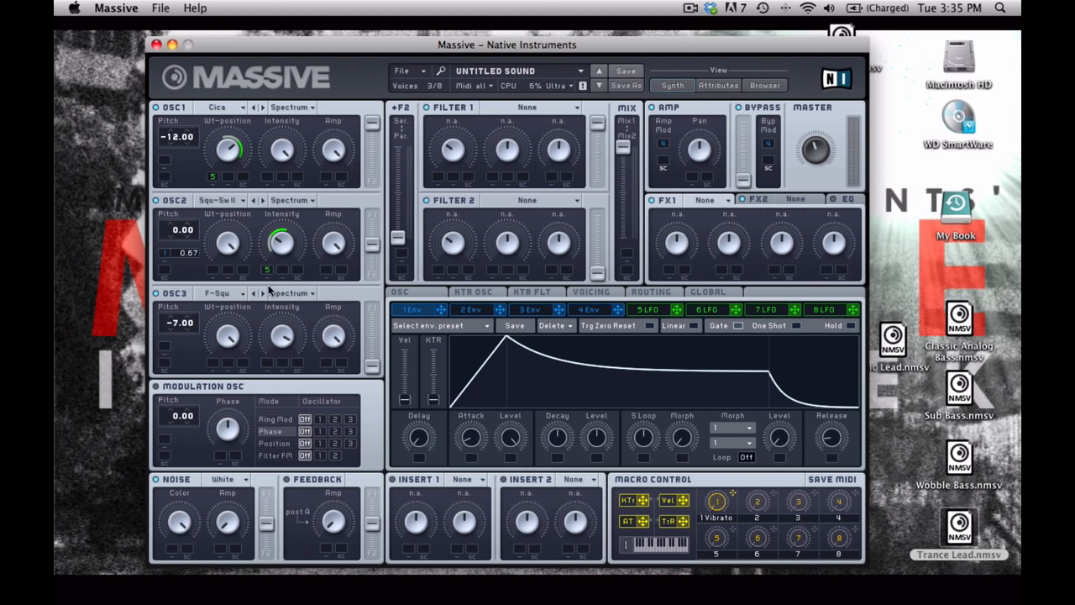
{"action": "mouse_move", "coordinate": [417, 309]}
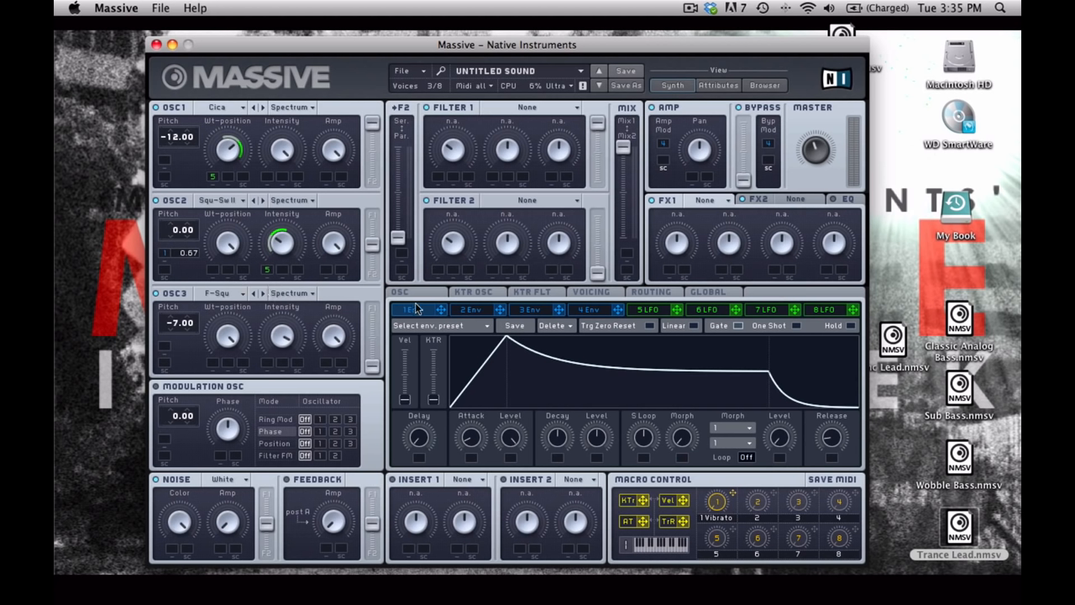
{"action": "mouse_move", "coordinate": [369, 383]}
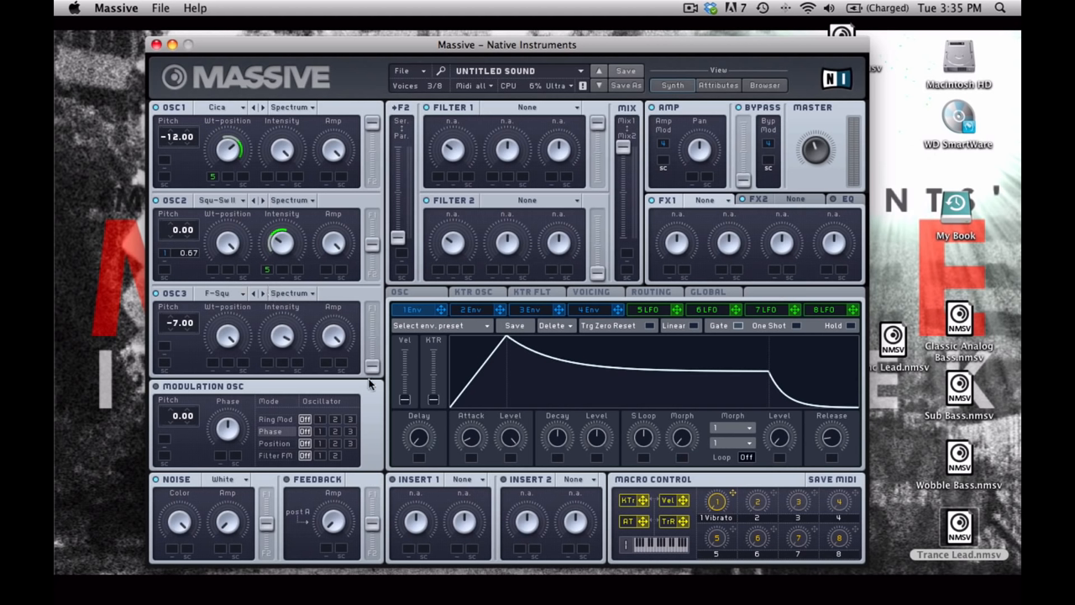
{"action": "mouse_move", "coordinate": [469, 408]}
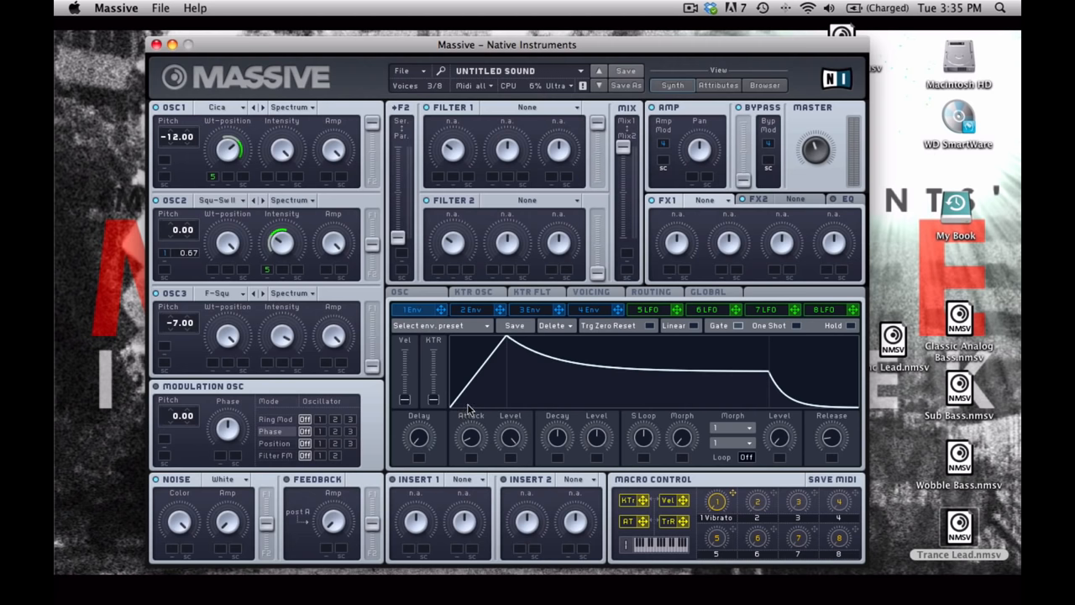
{"action": "mouse_move", "coordinate": [467, 444]}
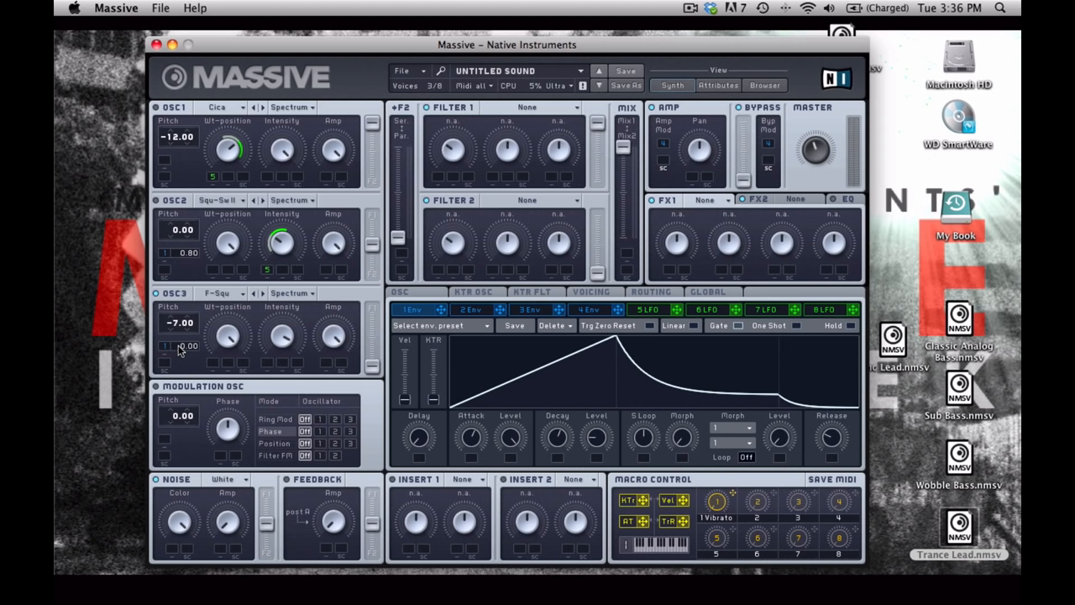
{"action": "left_click_drag", "start_coordinate": [185, 346], "coordinate": [185, 353]}
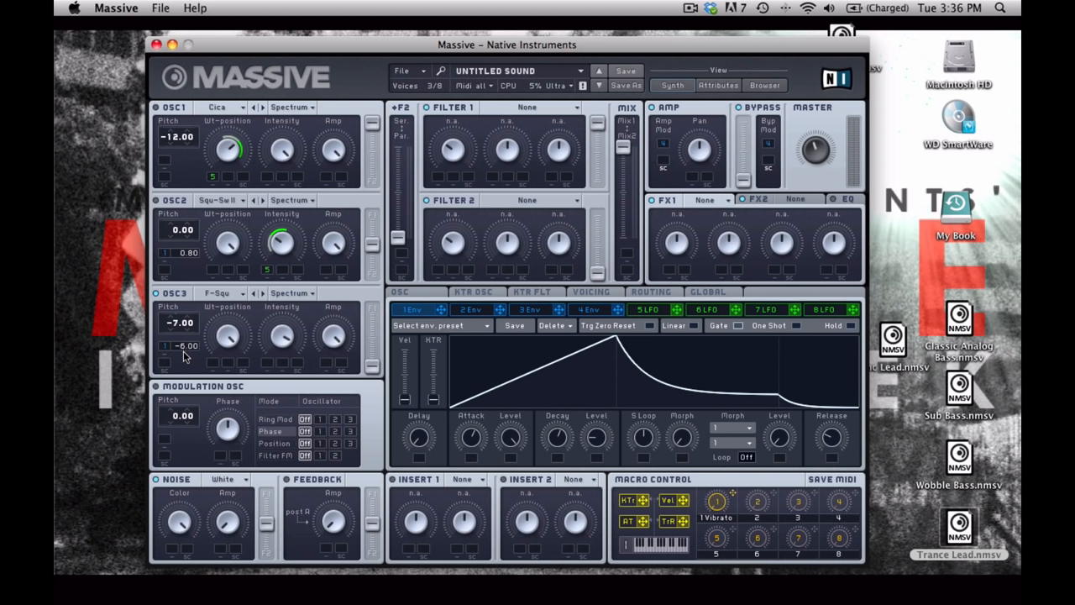
{"action": "mouse_move", "coordinate": [192, 349]}
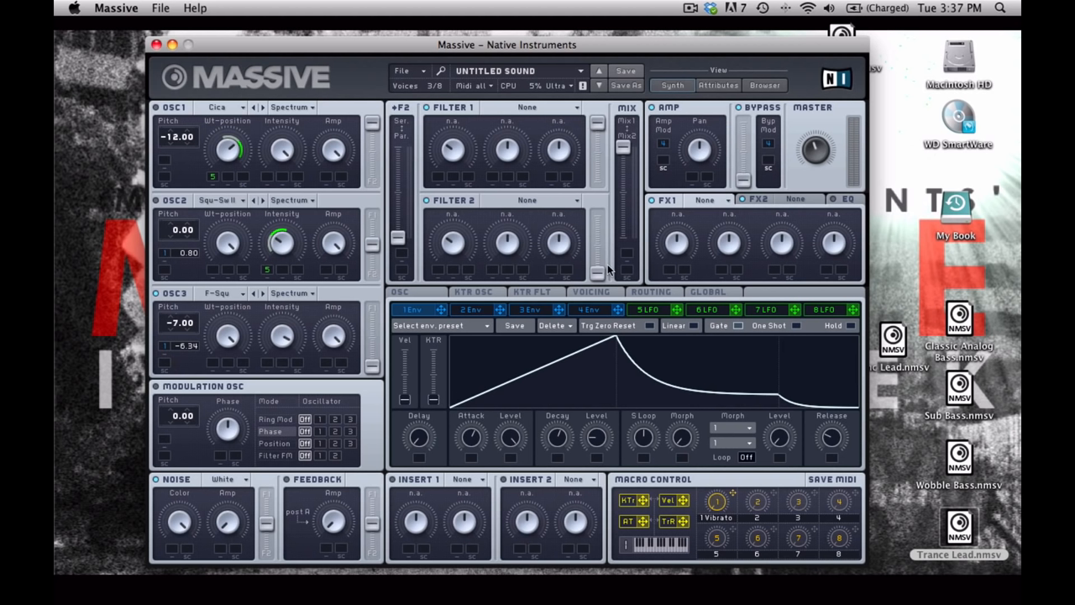
{"action": "mouse_move", "coordinate": [507, 242]}
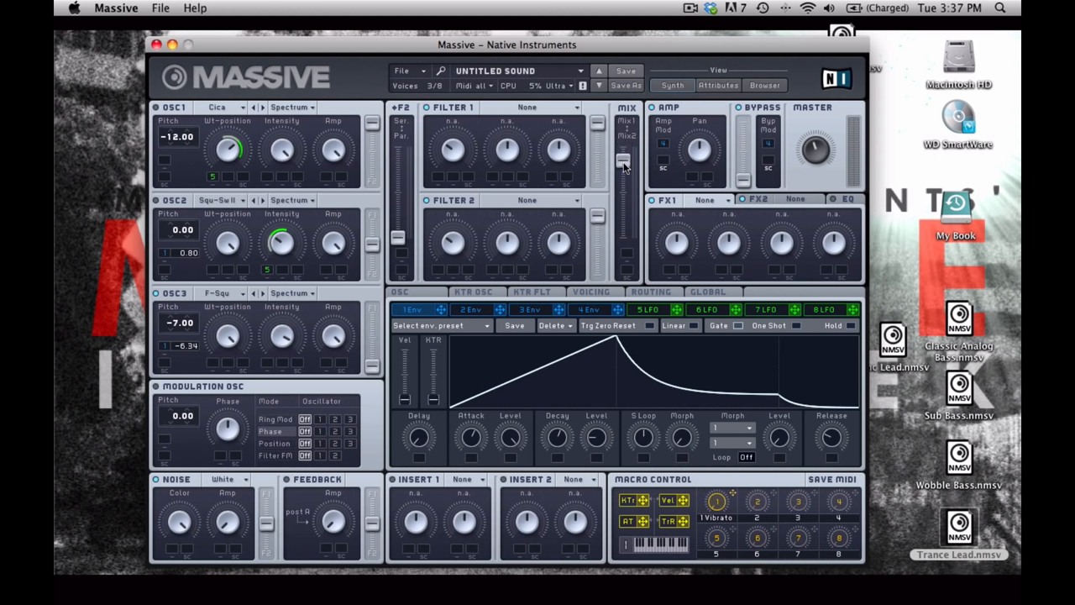
{"action": "mouse_move", "coordinate": [627, 289]}
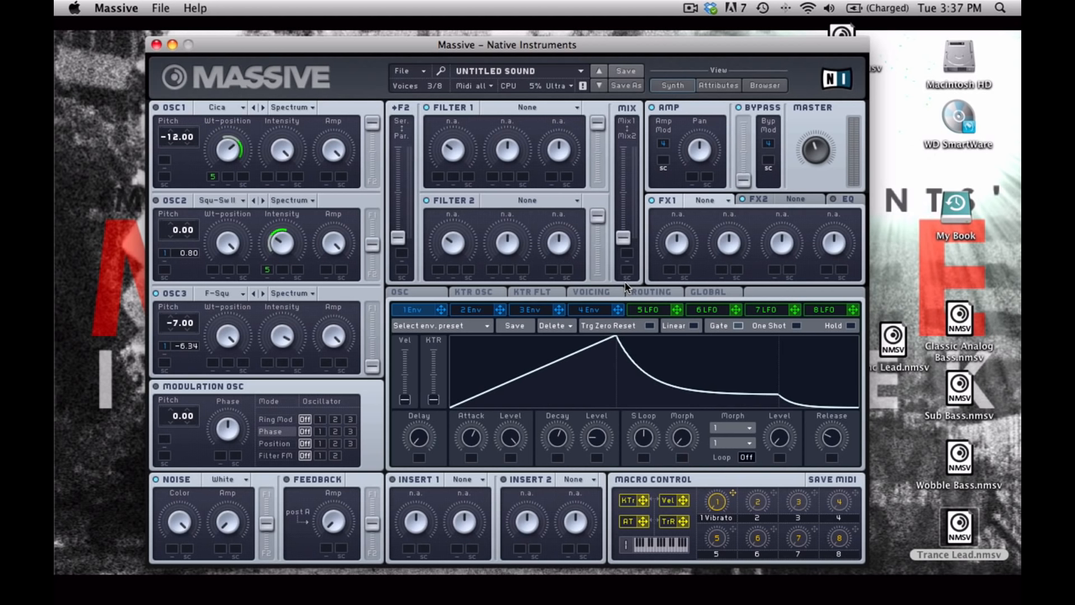
{"action": "mouse_move", "coordinate": [480, 229]}
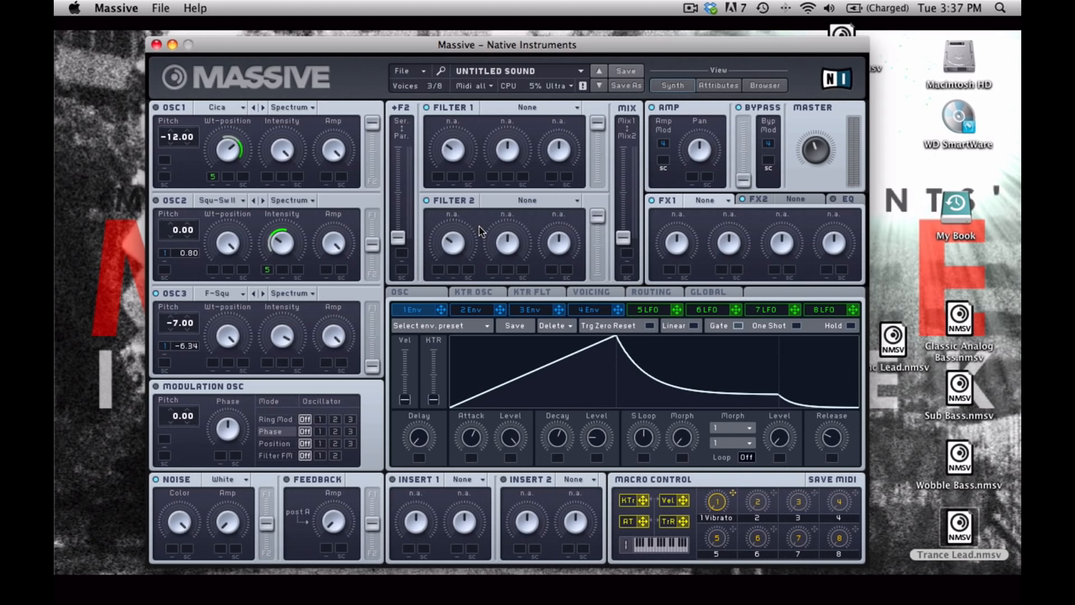
{"action": "mouse_move", "coordinate": [635, 273]}
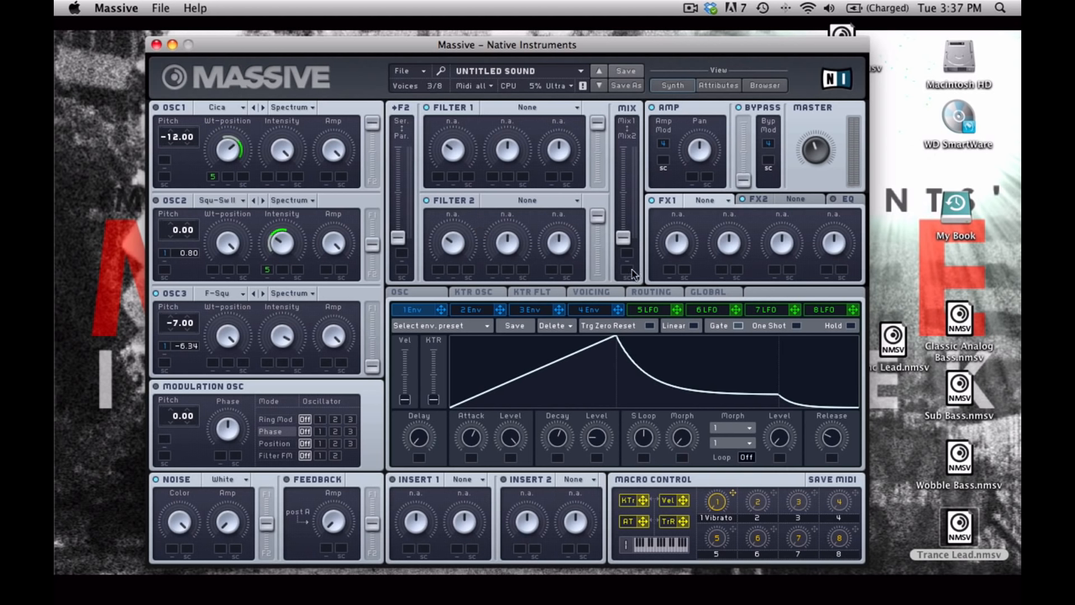
{"action": "mouse_move", "coordinate": [629, 242]}
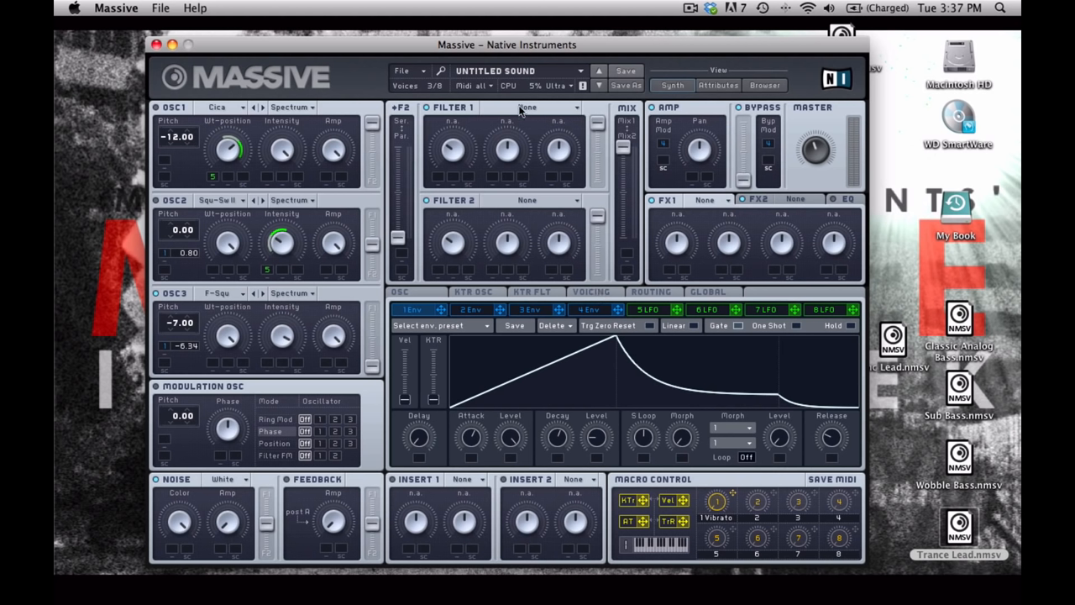
Set filter 1's type to Lowpass 4
{"action": "left_click", "coordinate": [545, 107]}
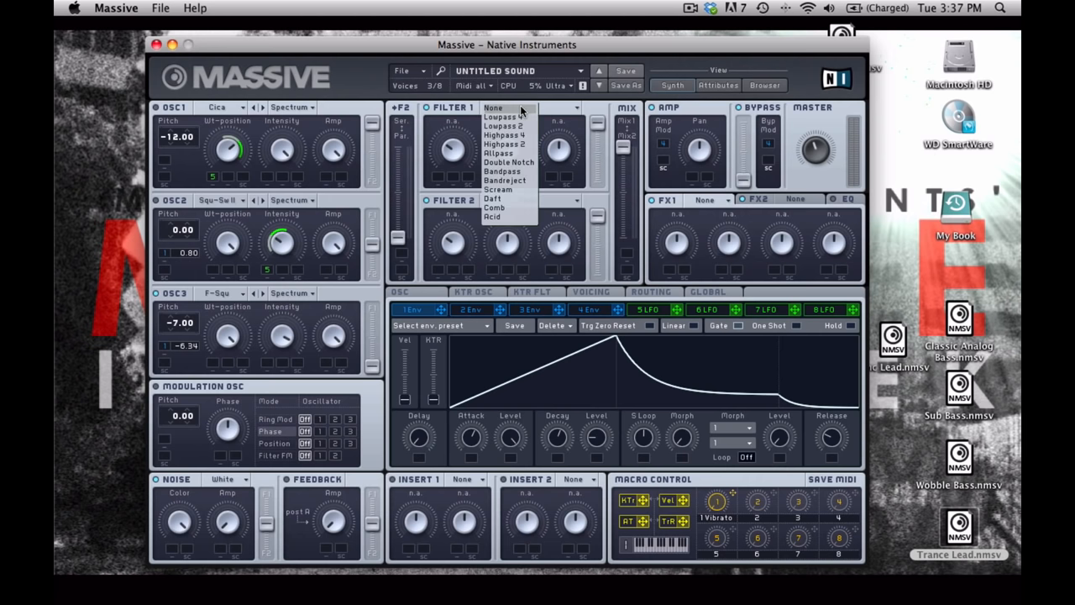
{"action": "left_click", "coordinate": [506, 124]}
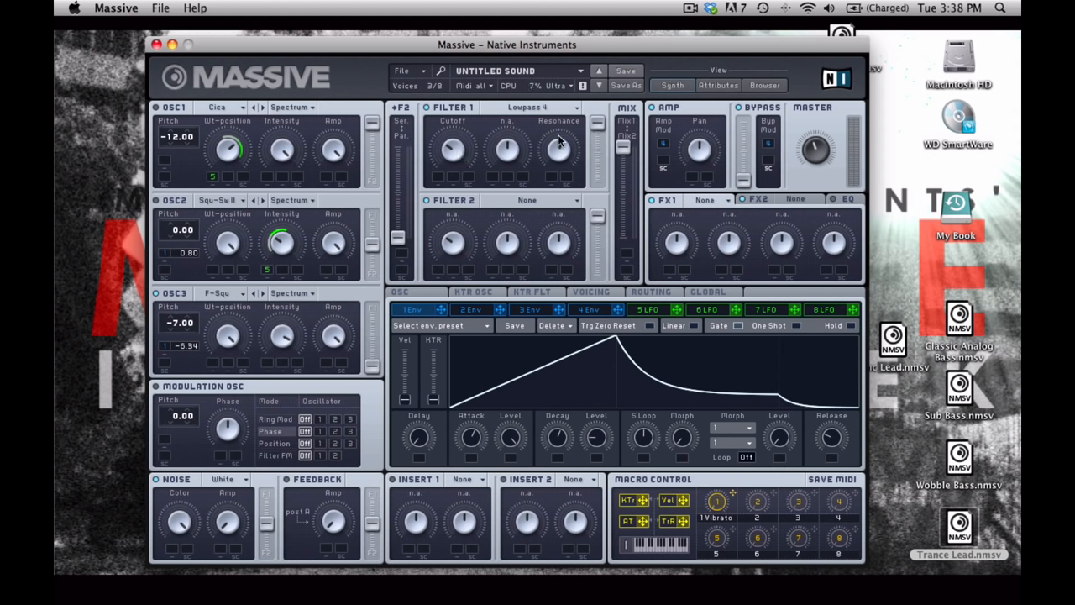
{"action": "mouse_move", "coordinate": [558, 150]}
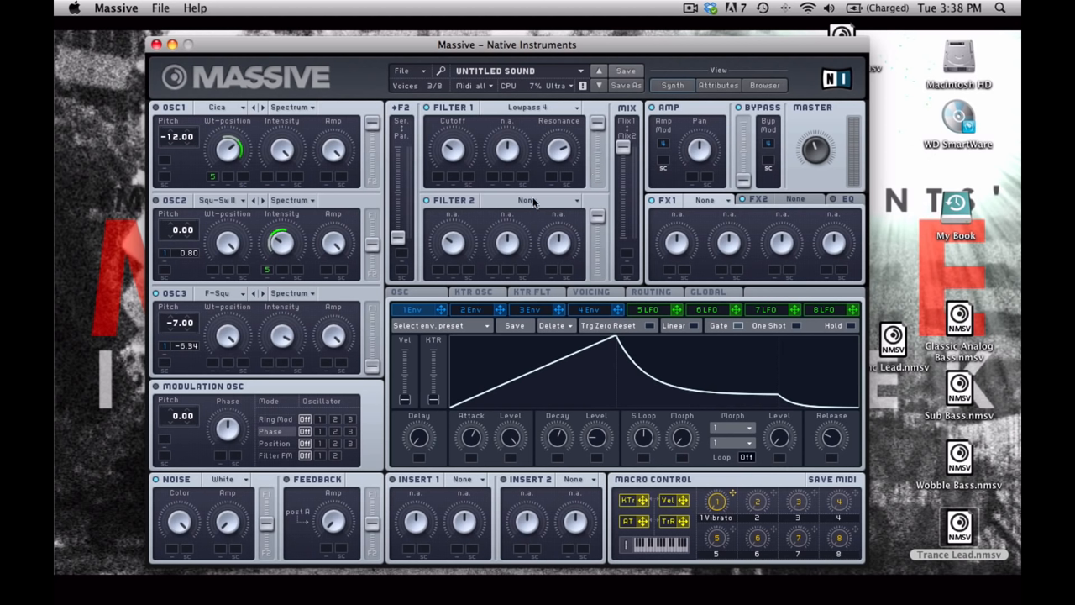
{"action": "mouse_move", "coordinate": [600, 158]}
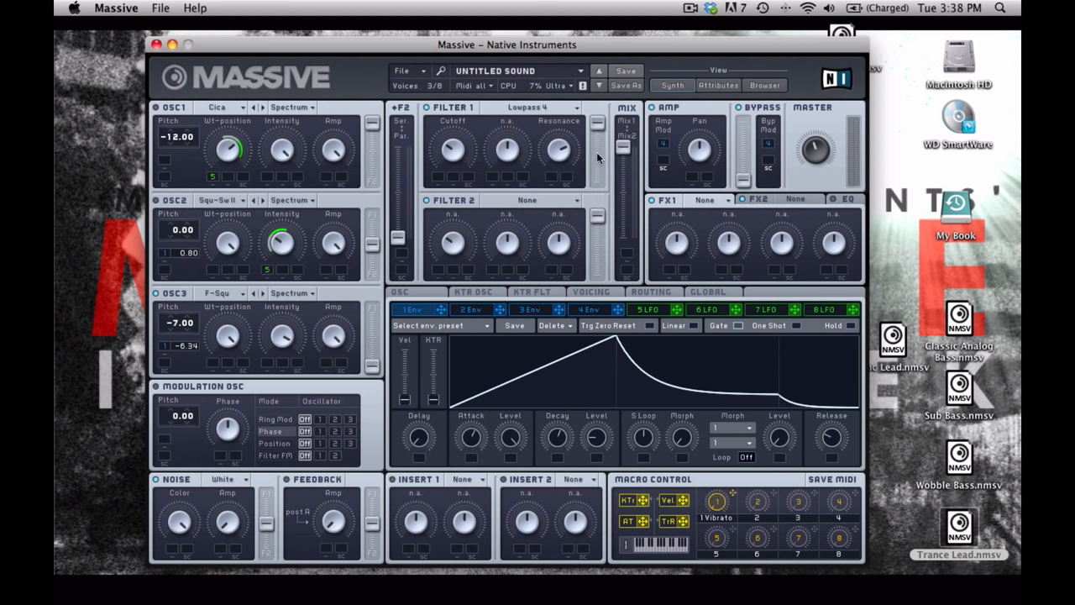
{"action": "mouse_move", "coordinate": [612, 154]}
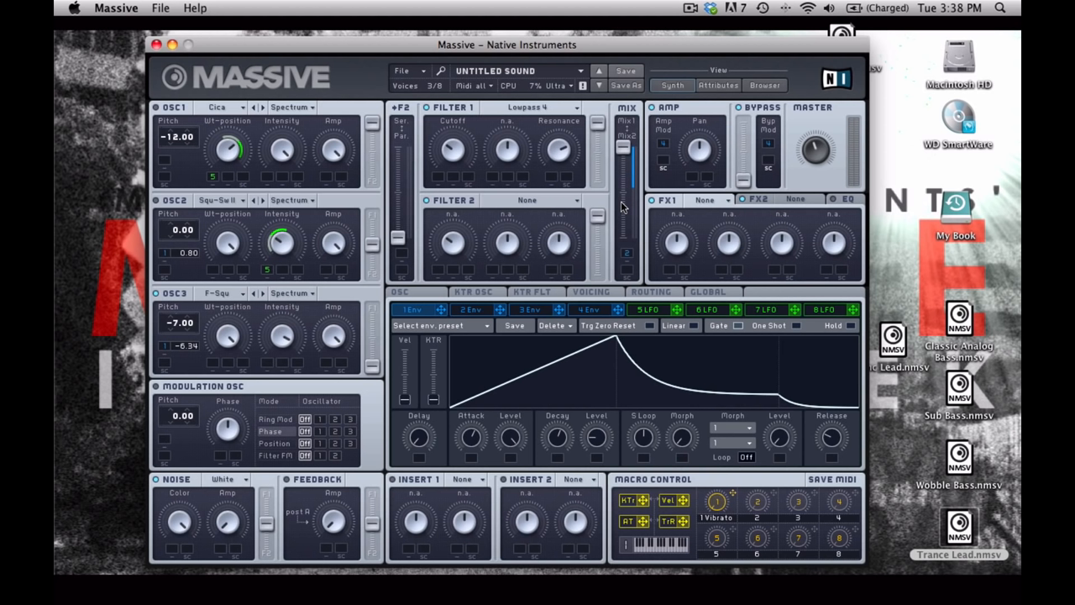
{"action": "mouse_move", "coordinate": [630, 261]}
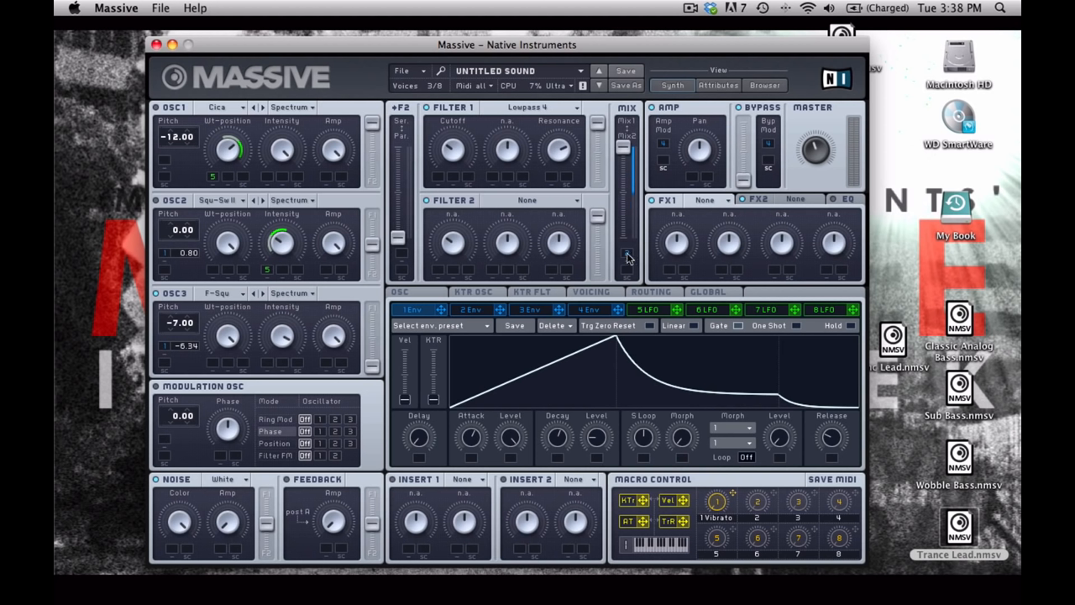
{"action": "mouse_move", "coordinate": [630, 243]}
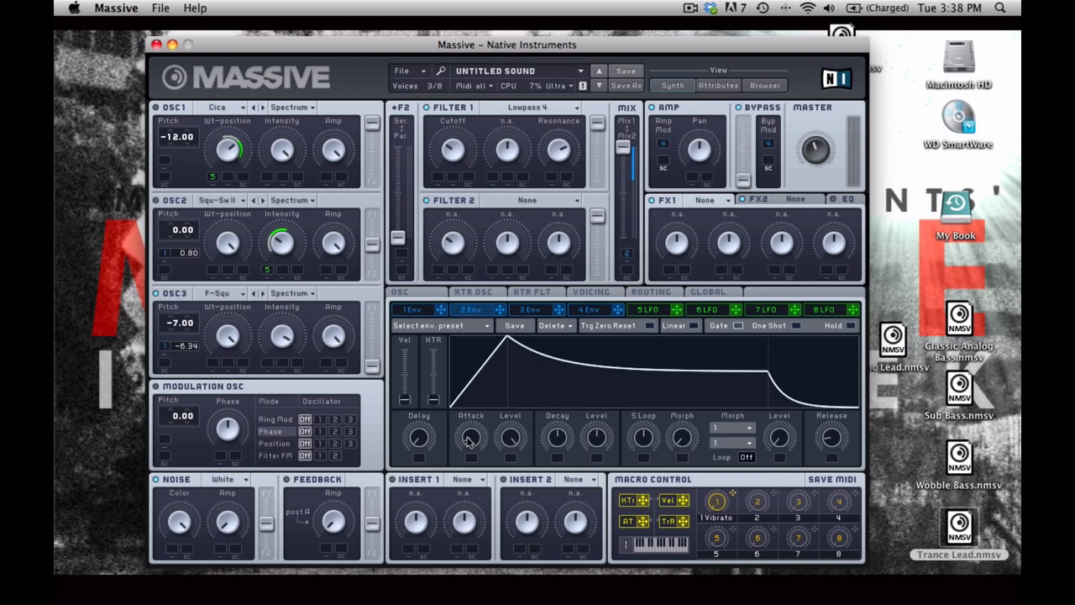
Give envelope 2 a gradual attack and adjusted decay shape
{"action": "left_click_drag", "start_coordinate": [470, 437], "coordinate": [470, 420]}
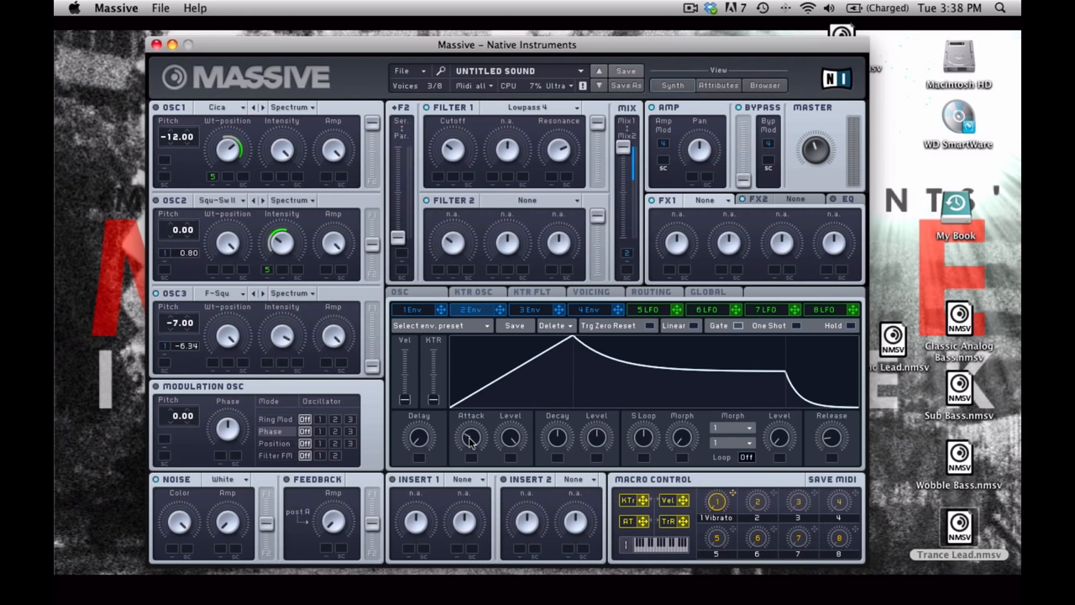
{"action": "left_click_drag", "start_coordinate": [471, 437], "coordinate": [470, 451]}
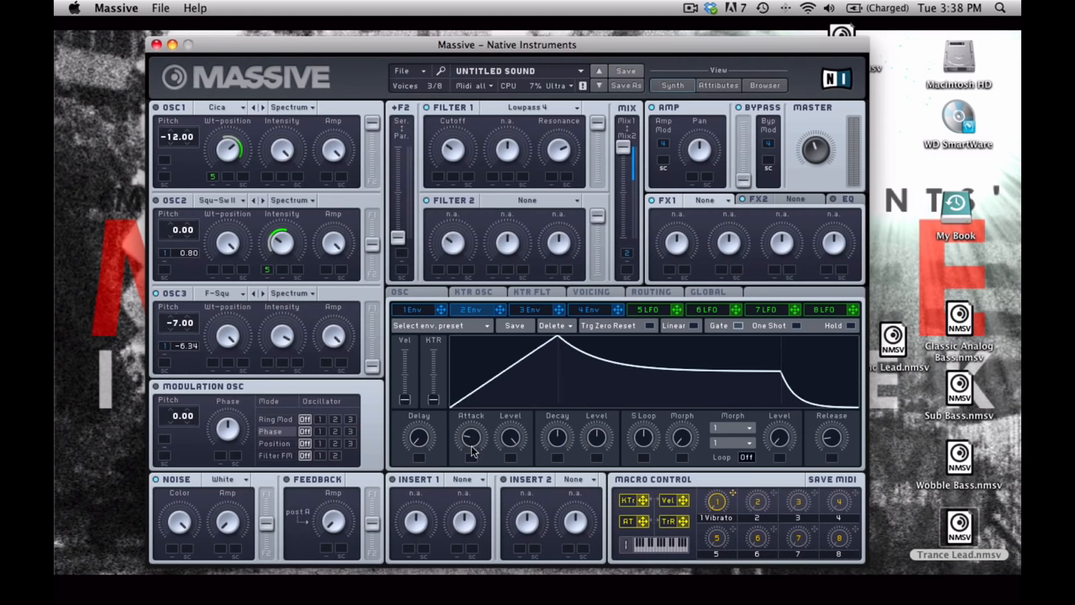
{"action": "left_click_drag", "start_coordinate": [471, 437], "coordinate": [471, 428]}
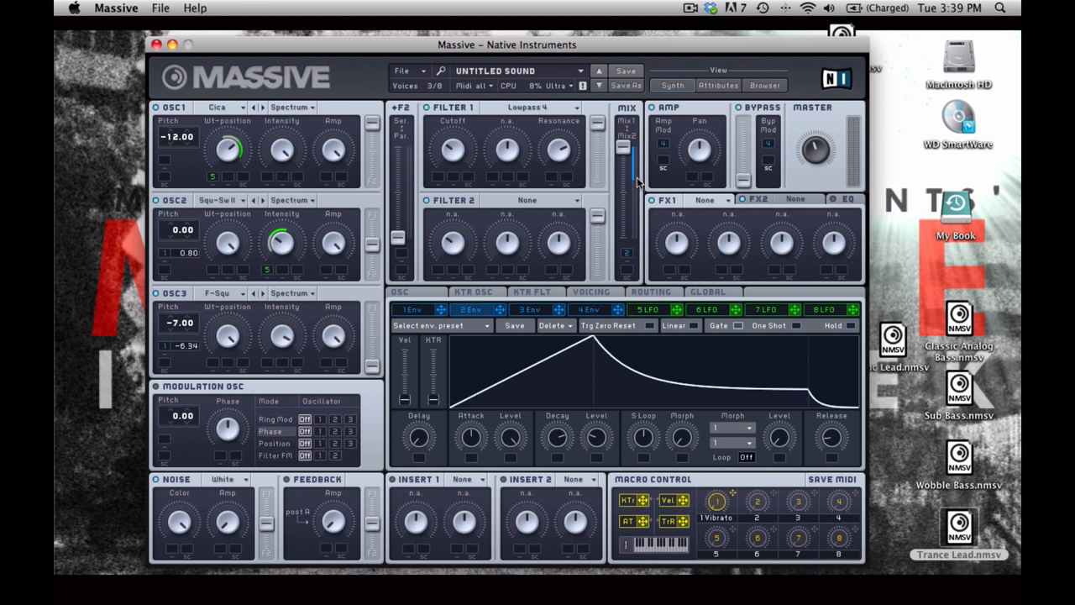
{"action": "mouse_move", "coordinate": [630, 255]}
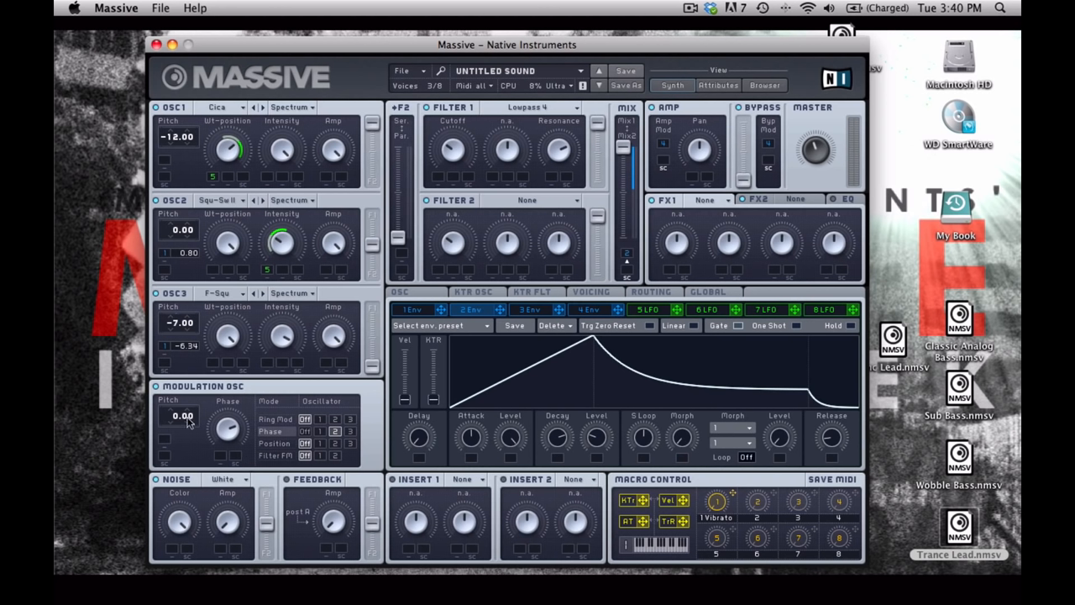
Raise the modulation oscillator's pitch from 0 to 0.14
{"action": "left_click_drag", "start_coordinate": [181, 416], "coordinate": [181, 412]}
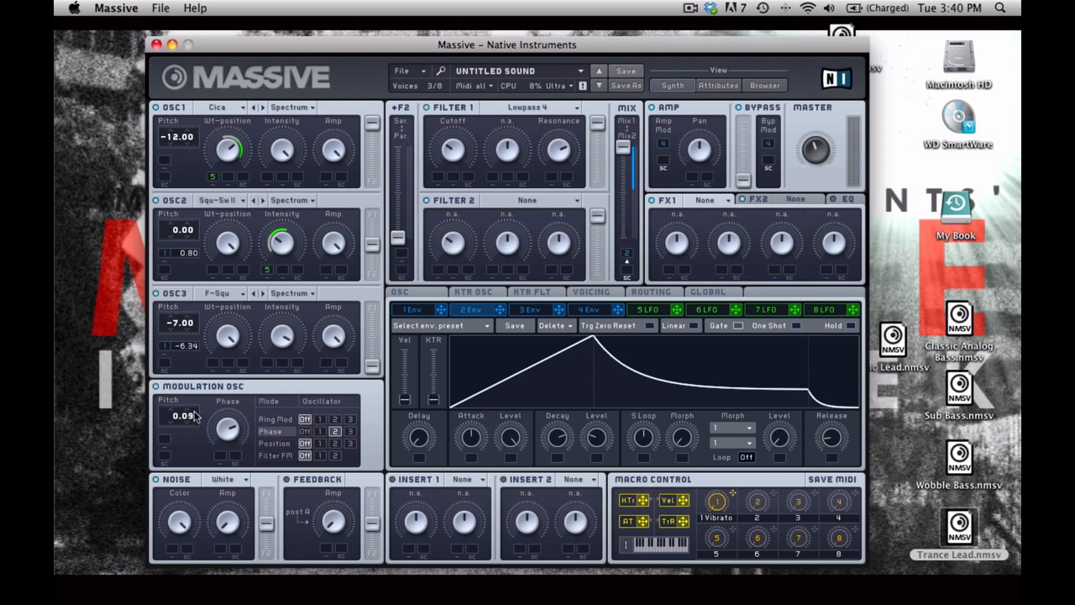
{"action": "left_click_drag", "start_coordinate": [181, 416], "coordinate": [182, 410]}
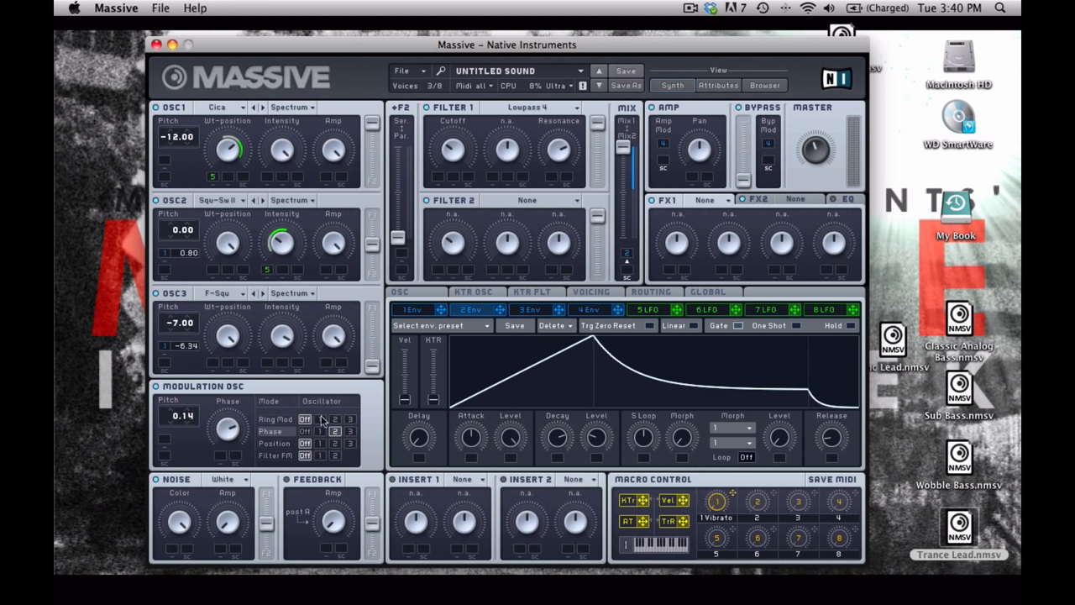
Load Sample & Hold into insert 1 and show the routing overview
{"action": "left_click", "coordinate": [474, 479]}
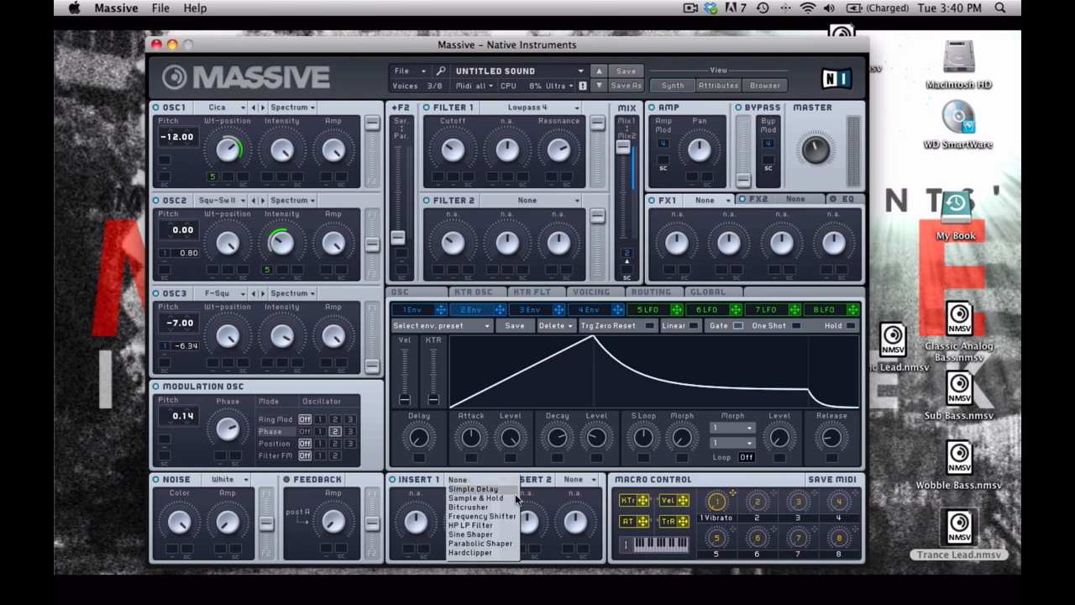
{"action": "left_click", "coordinate": [477, 498]}
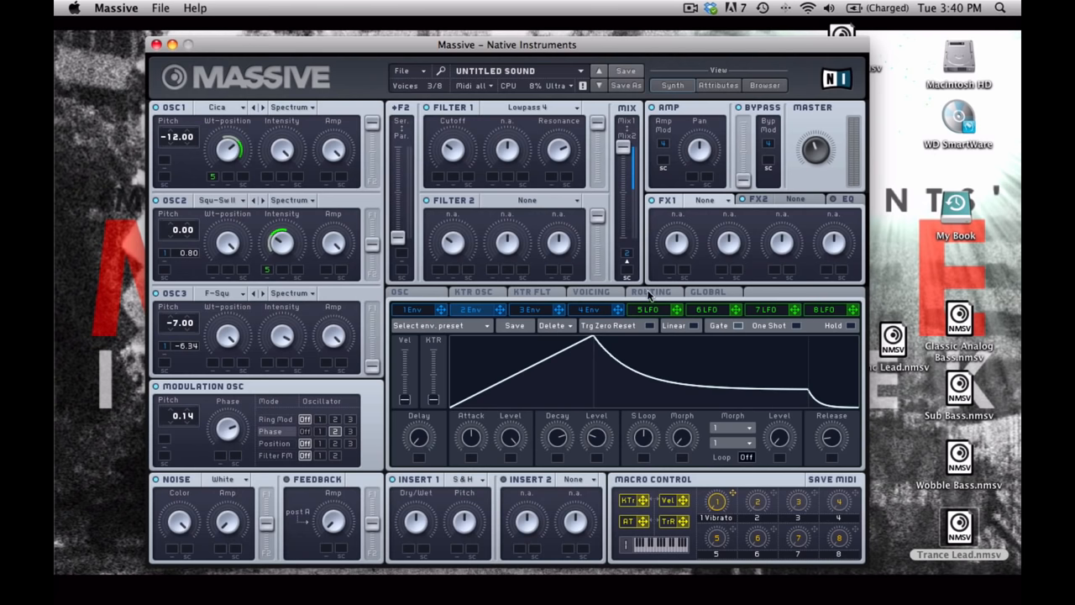
{"action": "left_click", "coordinate": [652, 292]}
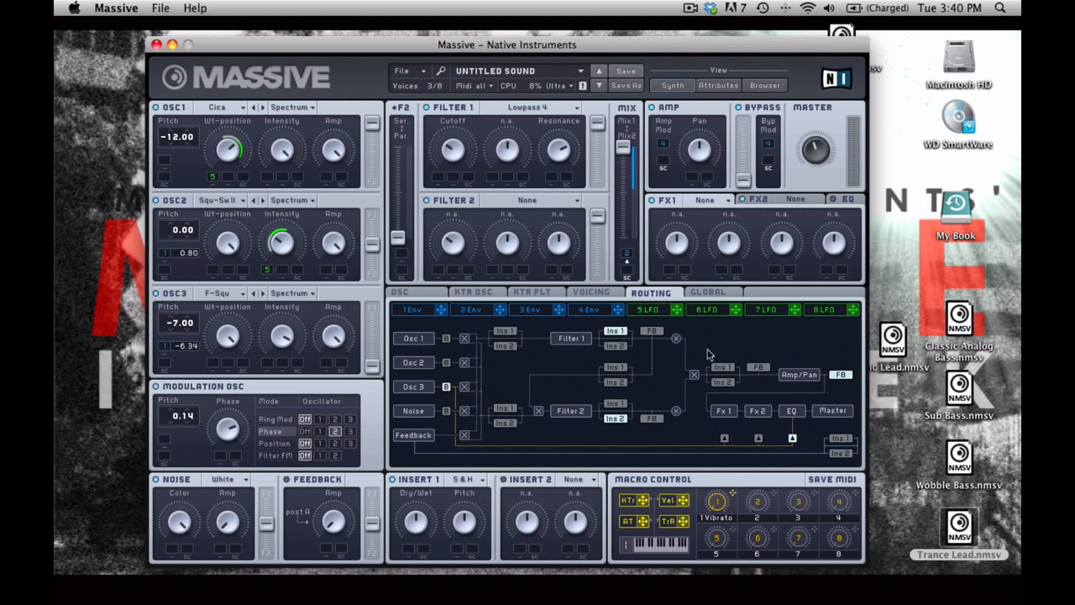
{"action": "mouse_move", "coordinate": [733, 373]}
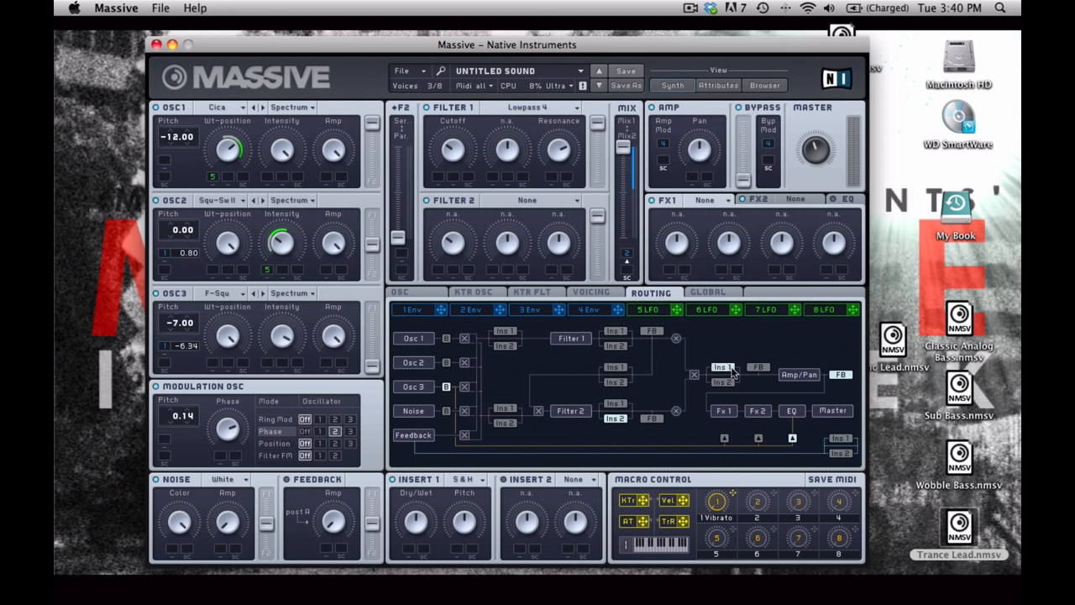
{"action": "mouse_move", "coordinate": [662, 353]}
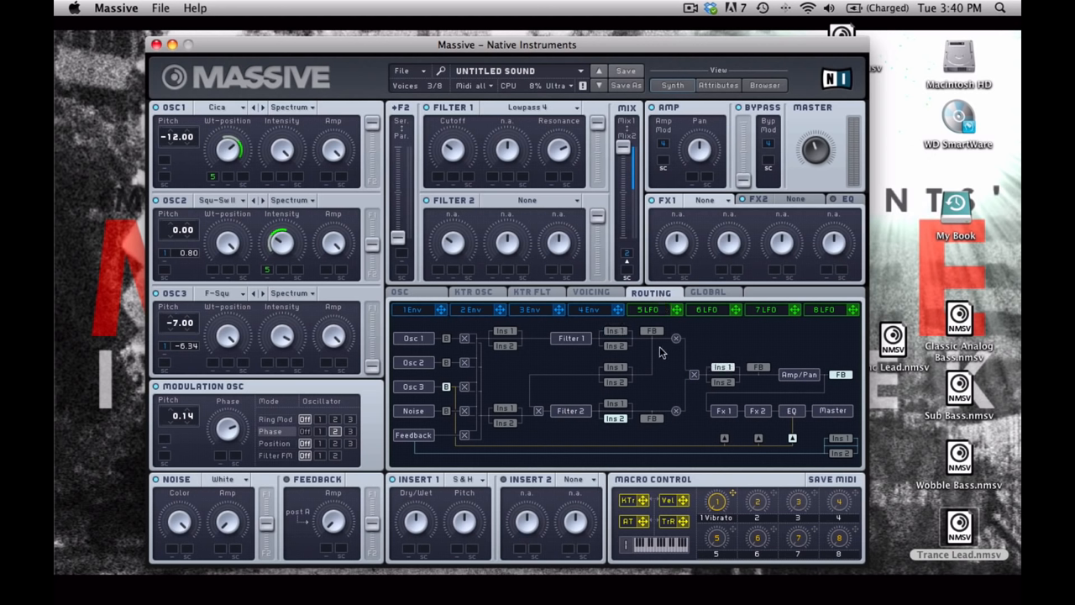
{"action": "mouse_move", "coordinate": [620, 348]}
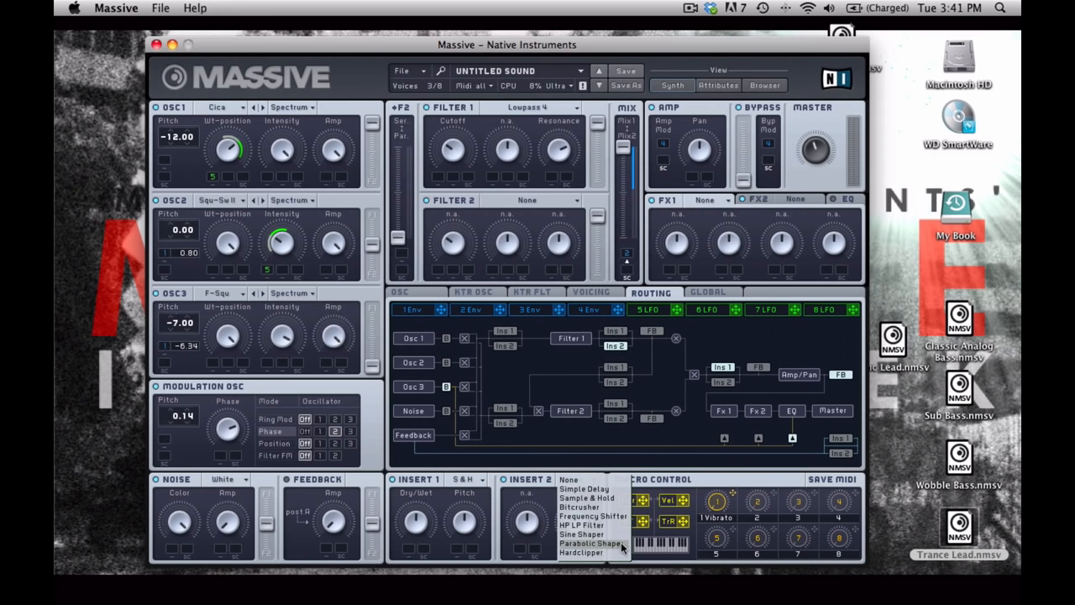
Load the Sine Shaper into insert 2 alongside the Sample & Hold
{"action": "left_click", "coordinate": [590, 548]}
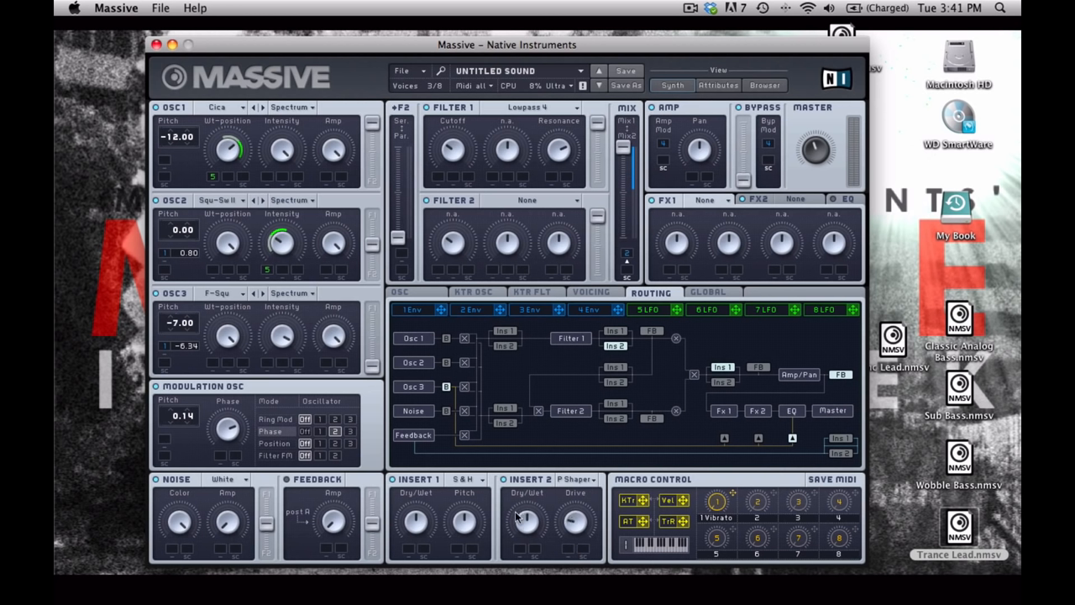
{"action": "mouse_move", "coordinate": [674, 155]}
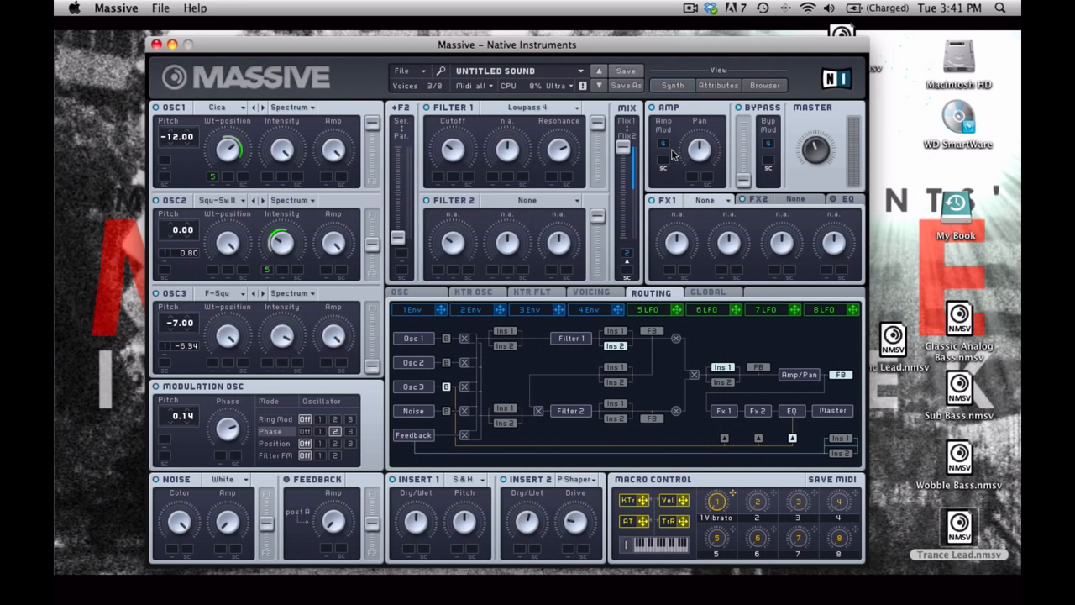
{"action": "mouse_move", "coordinate": [699, 200]}
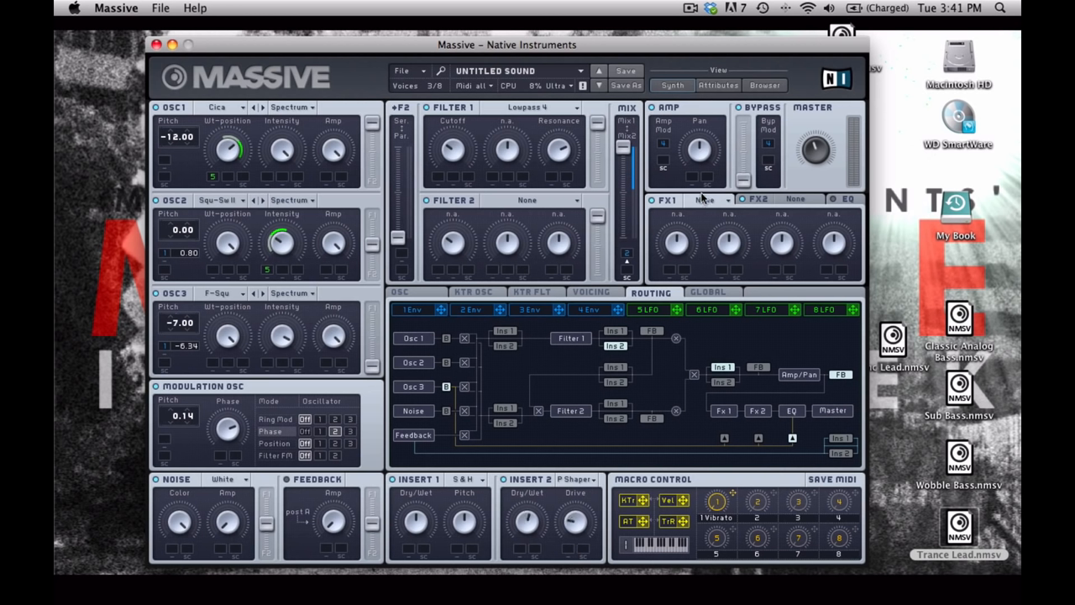
Set master FX1 to Reverb and bring up FX2's effect list
{"action": "left_click", "coordinate": [712, 200]}
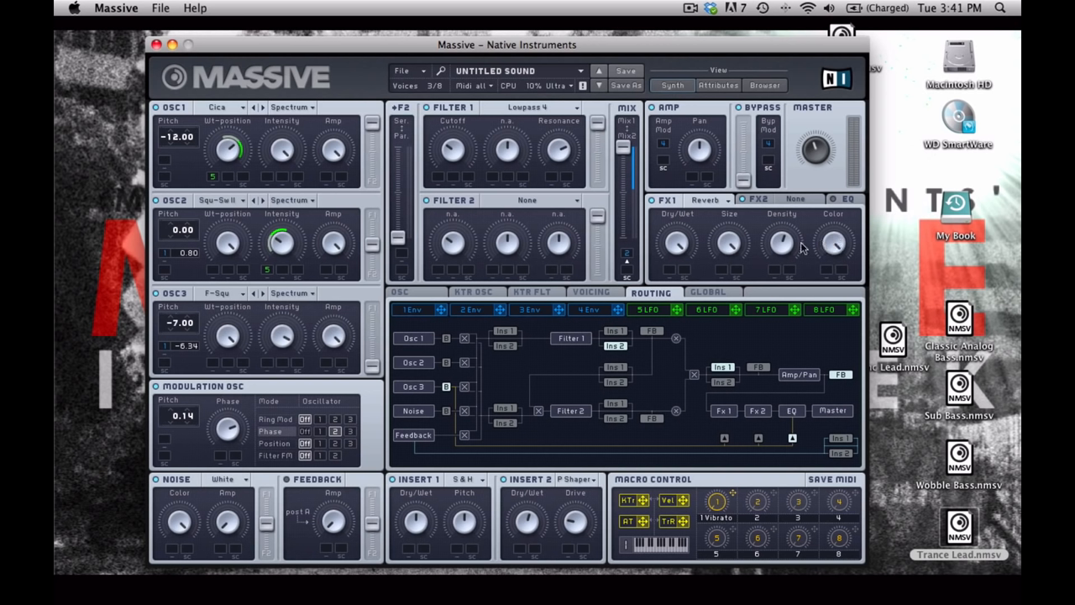
{"action": "mouse_move", "coordinate": [783, 245]}
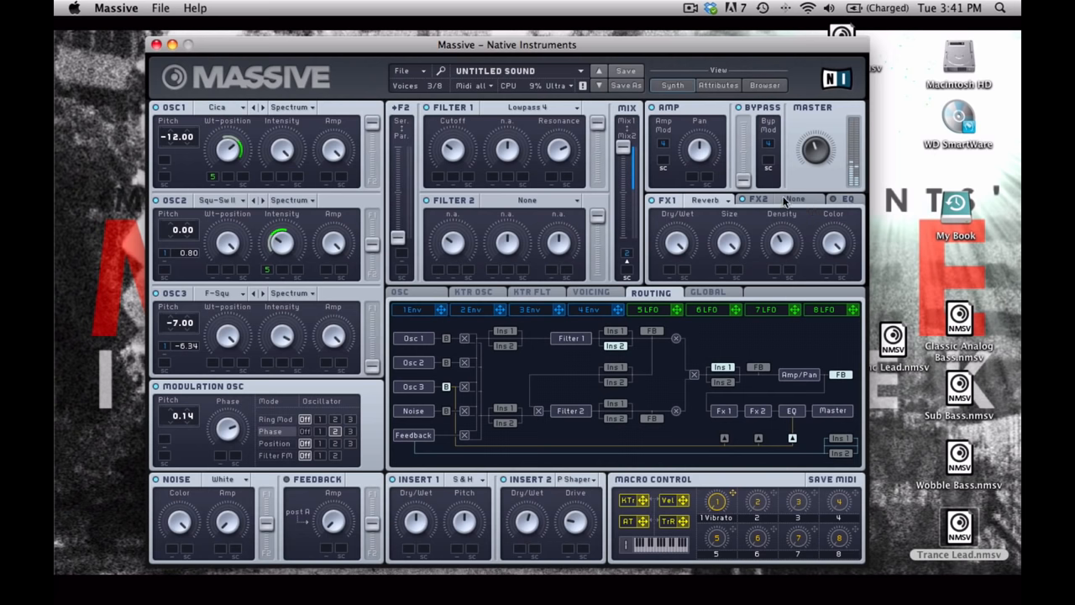
{"action": "left_click", "coordinate": [796, 199]}
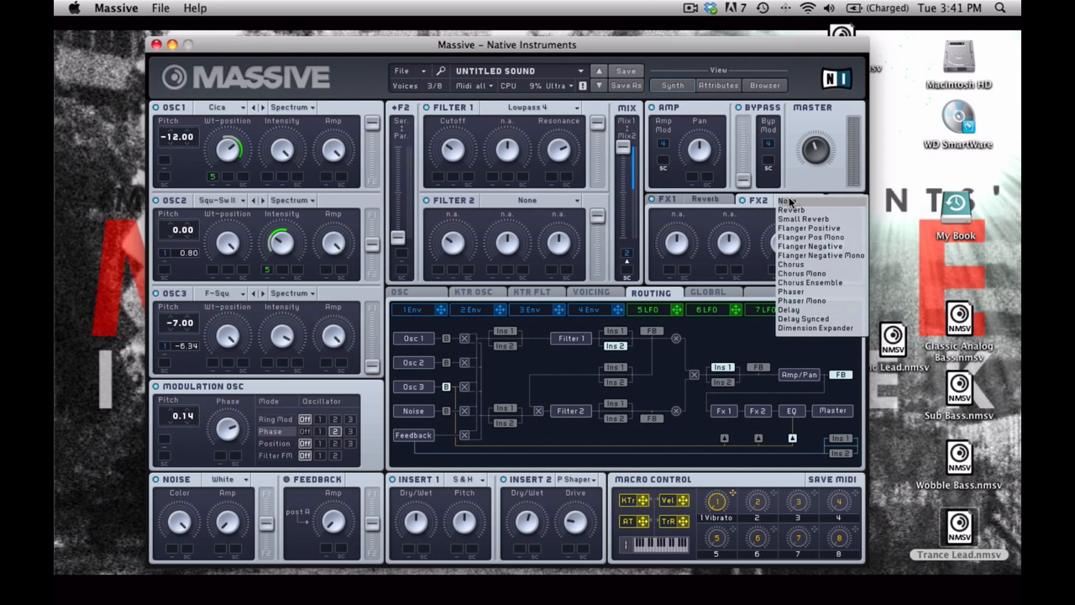
{"action": "mouse_move", "coordinate": [817, 218]}
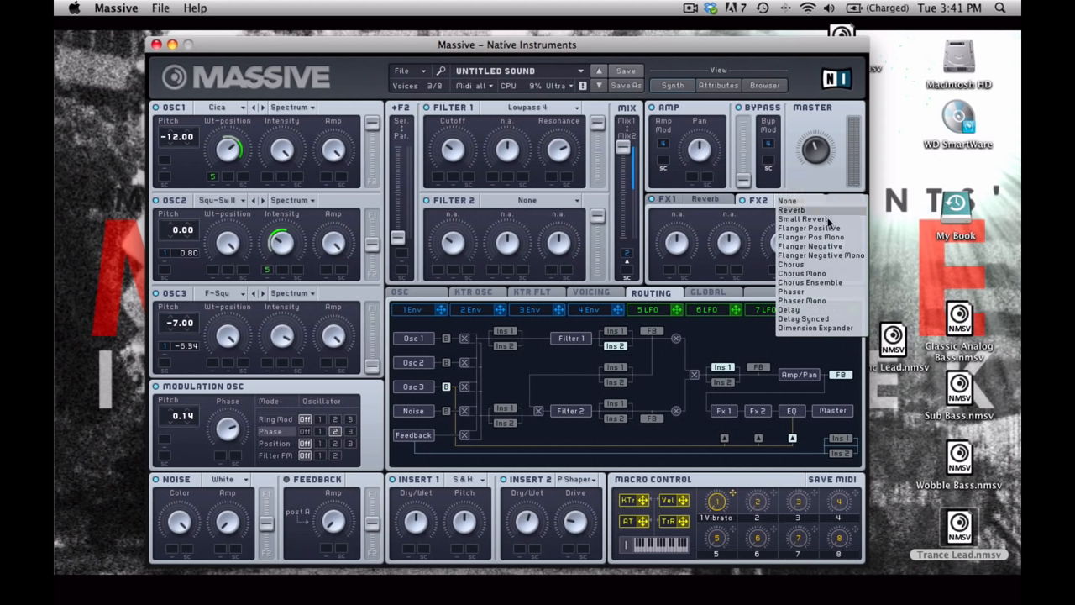
Set the second master effect slot to Delay, alongside the Reverb in slot one
{"action": "left_click", "coordinate": [793, 310]}
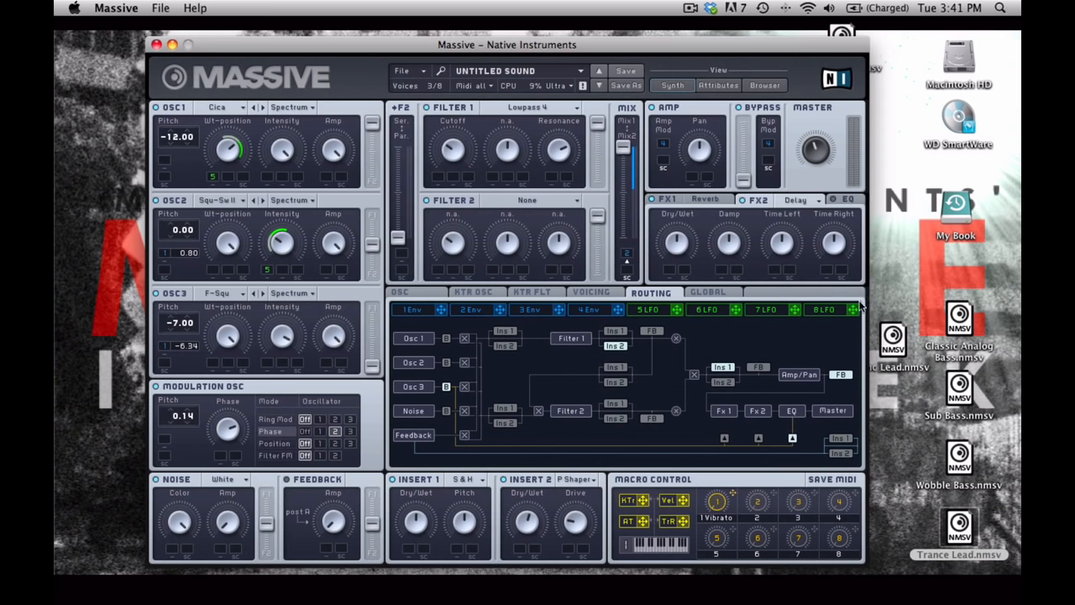
{"action": "mouse_move", "coordinate": [682, 246]}
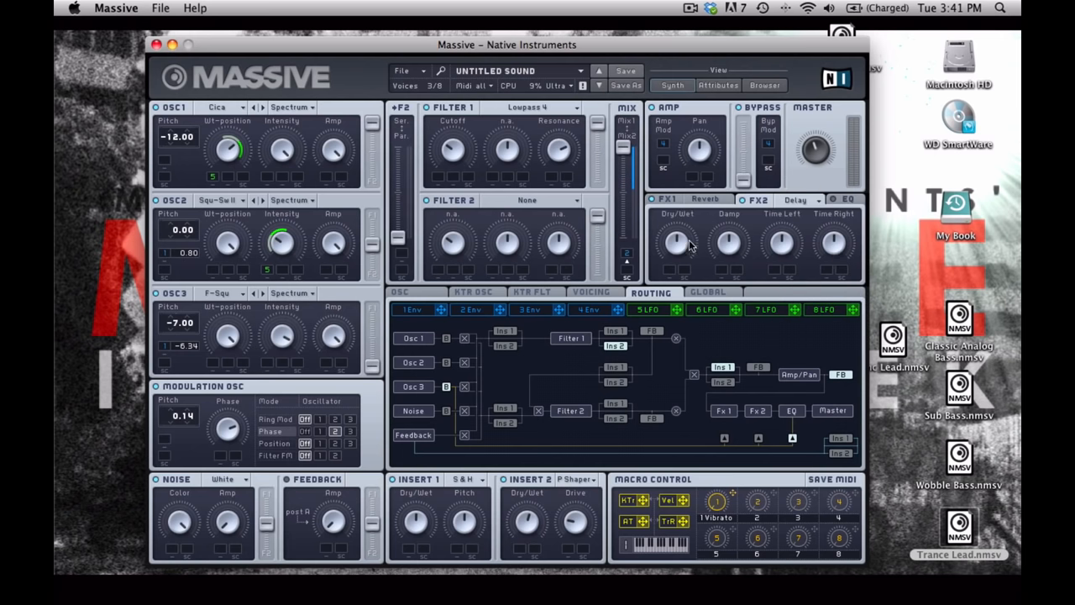
{"action": "mouse_move", "coordinate": [676, 237]}
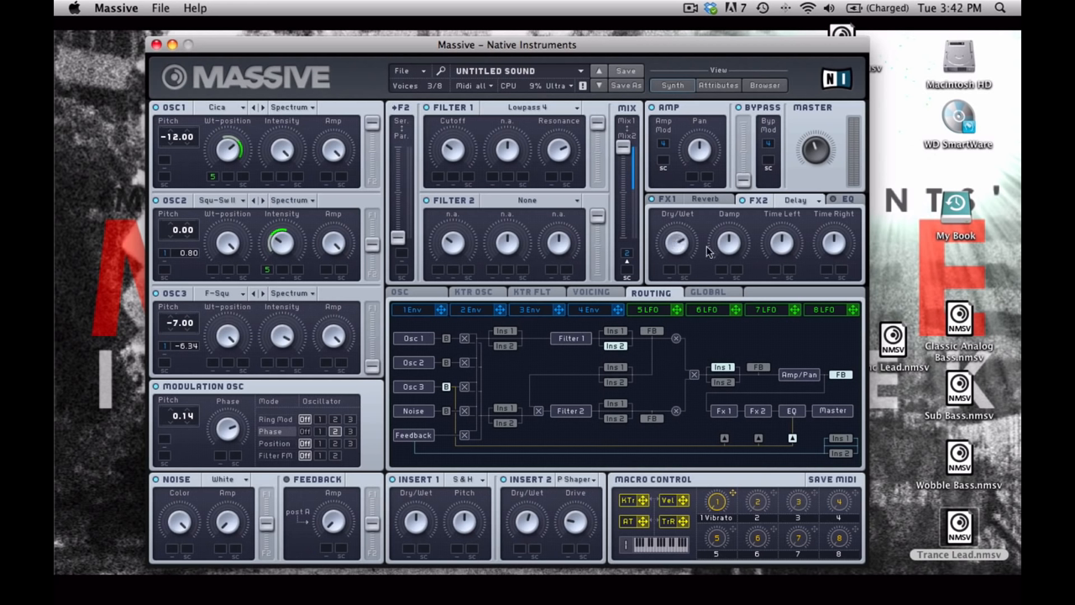
{"action": "mouse_move", "coordinate": [831, 245]}
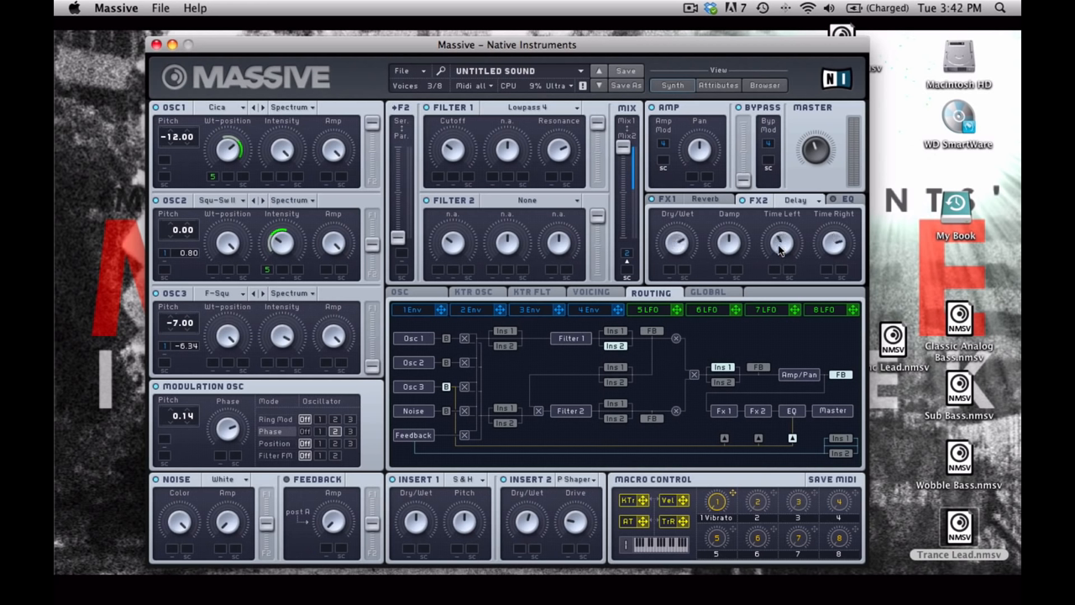
{"action": "mouse_move", "coordinate": [787, 244]}
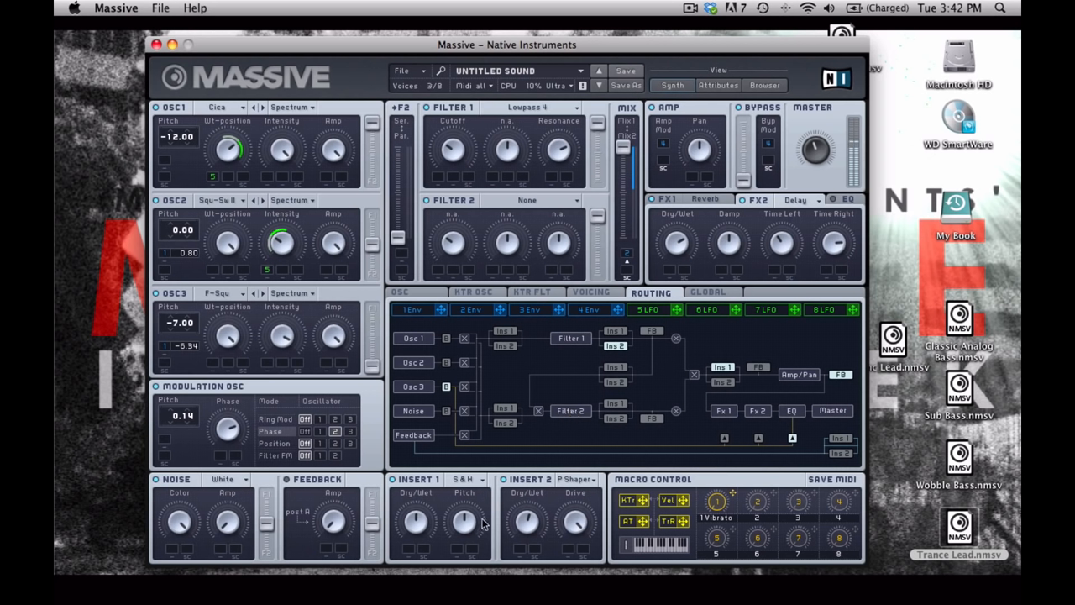
{"action": "mouse_move", "coordinate": [461, 544]}
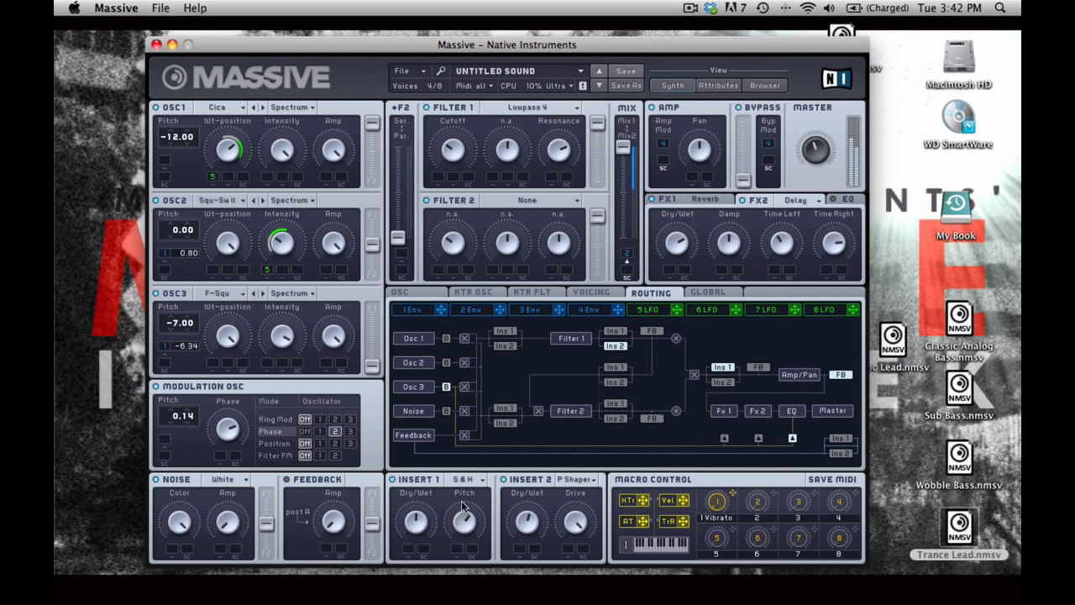
{"action": "mouse_move", "coordinate": [467, 457]}
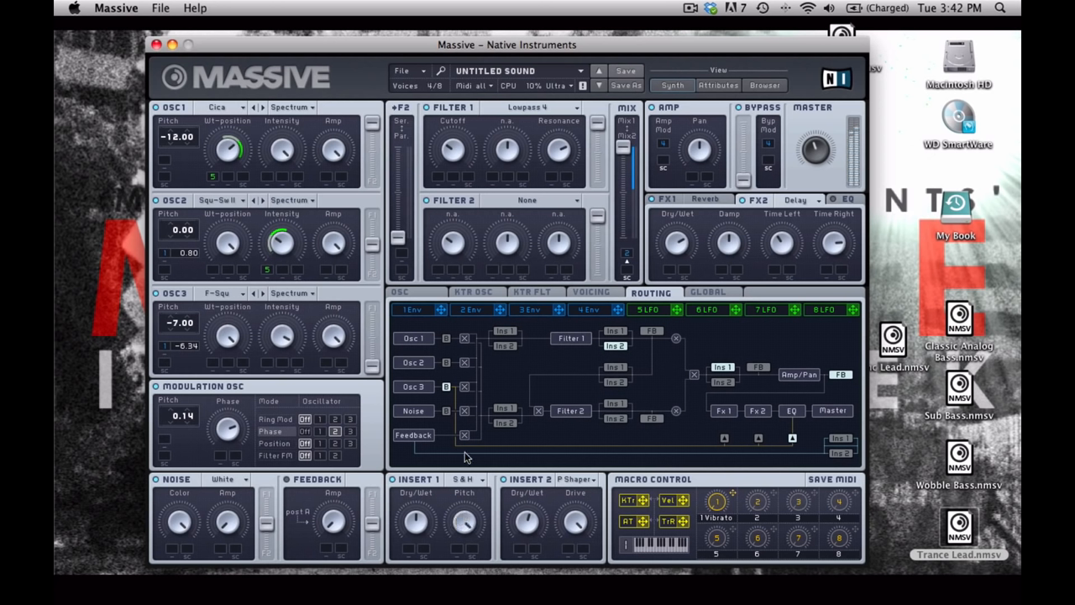
{"action": "mouse_move", "coordinate": [474, 524]}
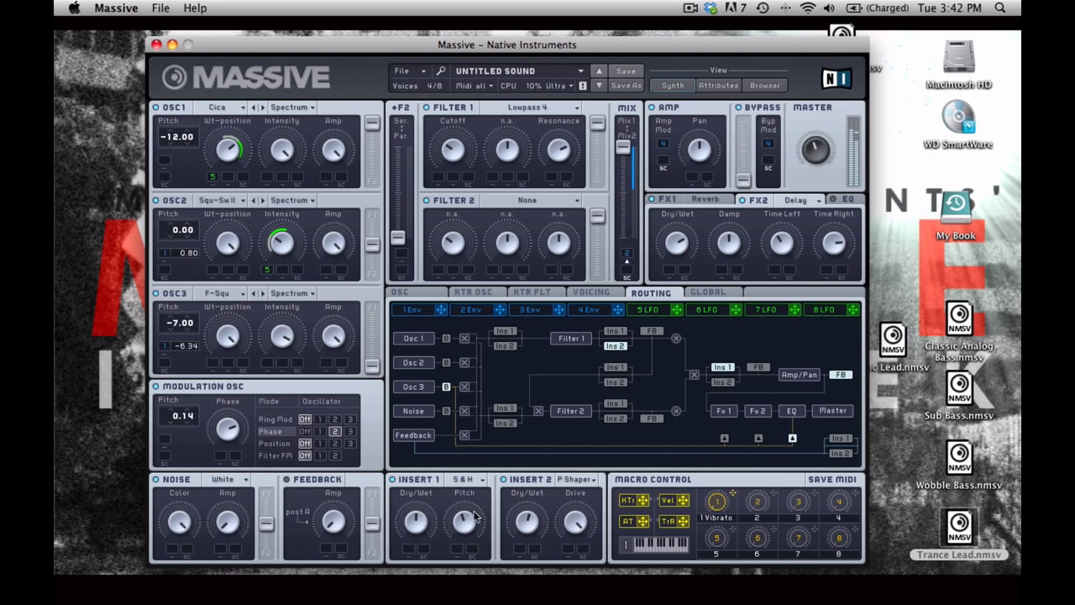
{"action": "mouse_move", "coordinate": [472, 584]}
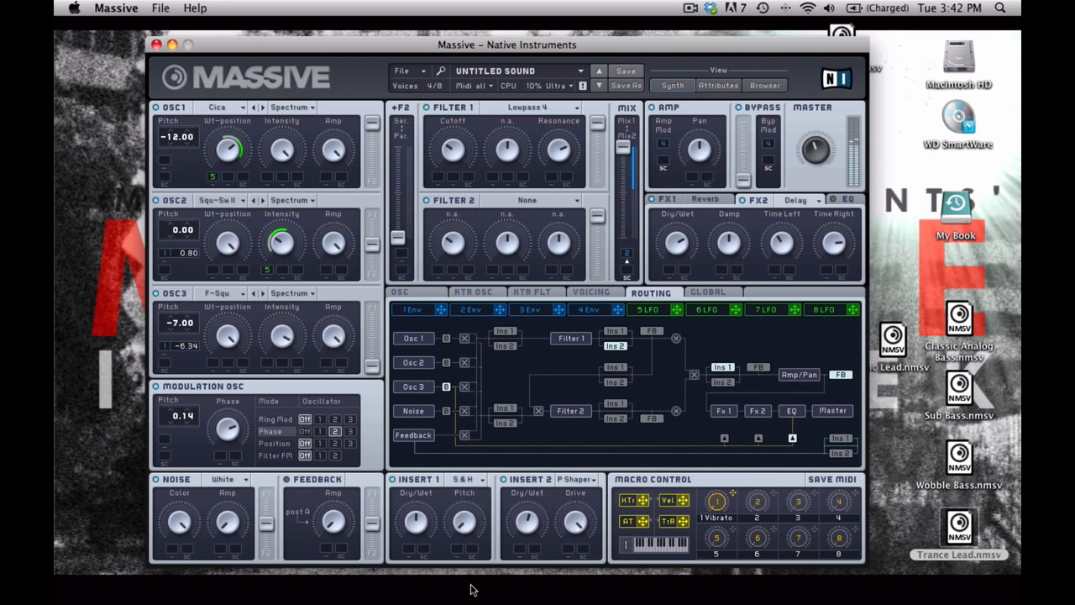
{"action": "mouse_move", "coordinate": [466, 521]}
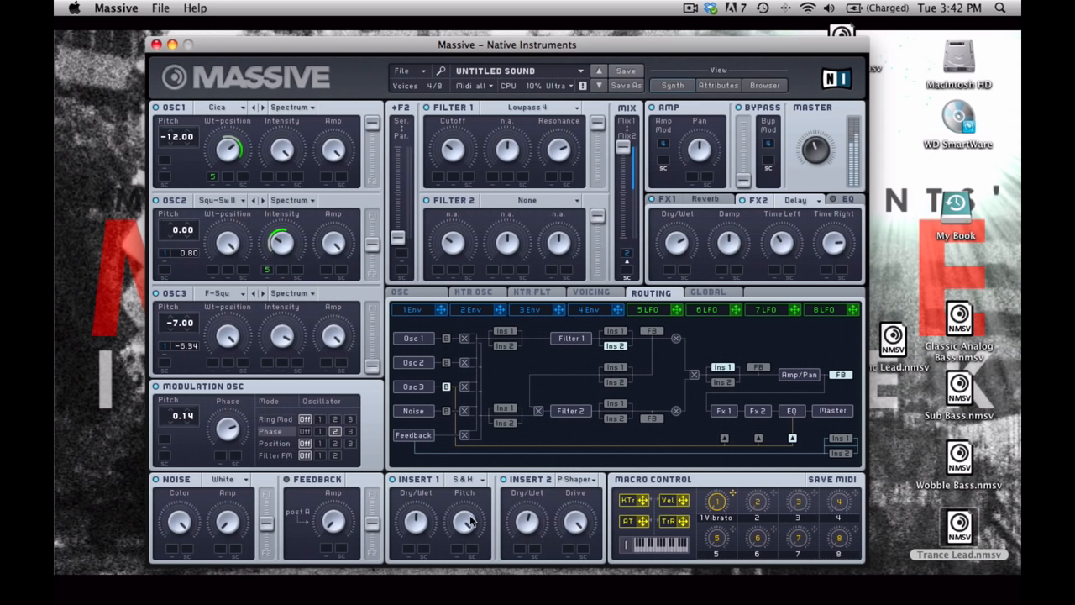
{"action": "mouse_move", "coordinate": [463, 525]}
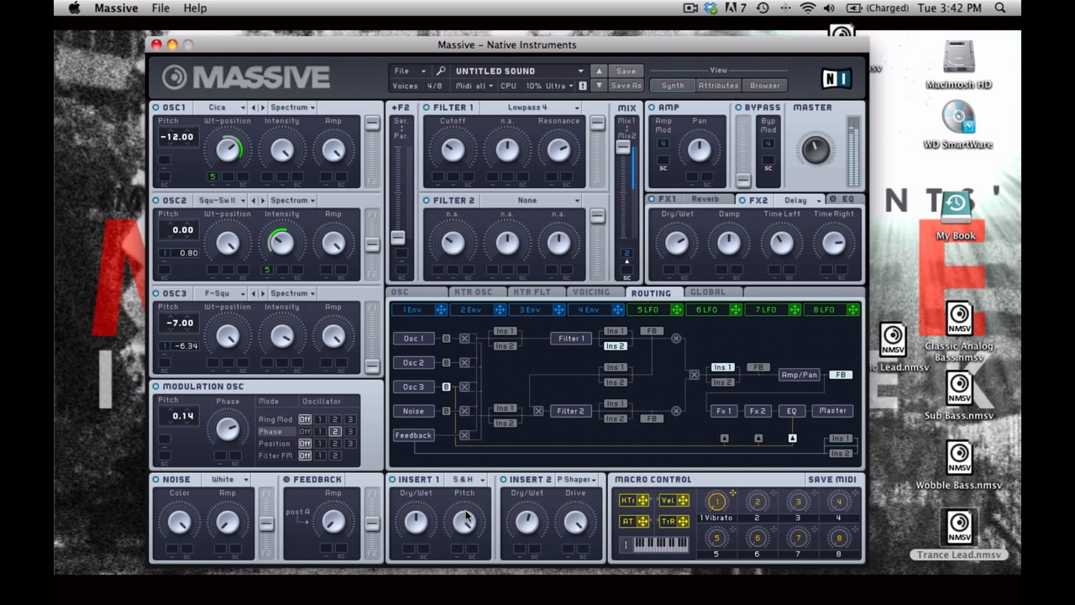
{"action": "mouse_move", "coordinate": [339, 250]}
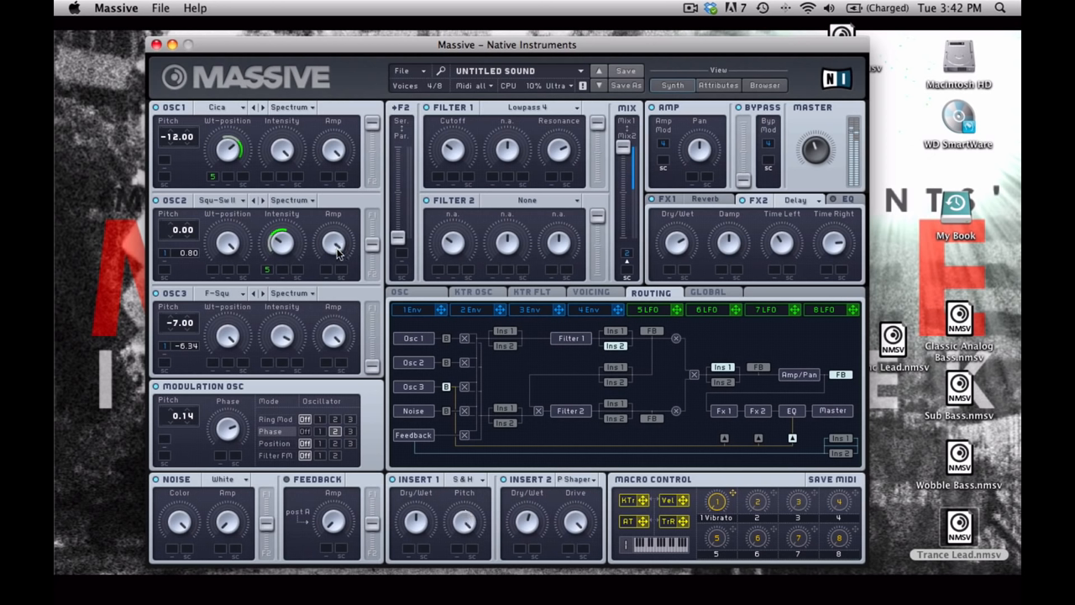
{"action": "mouse_move", "coordinate": [343, 364]}
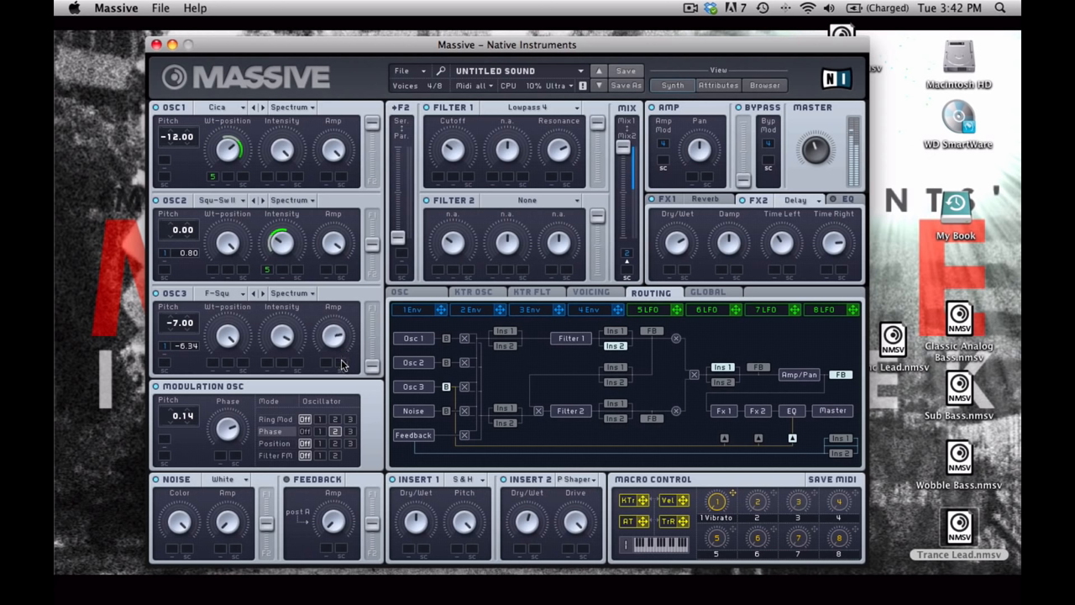
{"action": "mouse_move", "coordinate": [495, 383]}
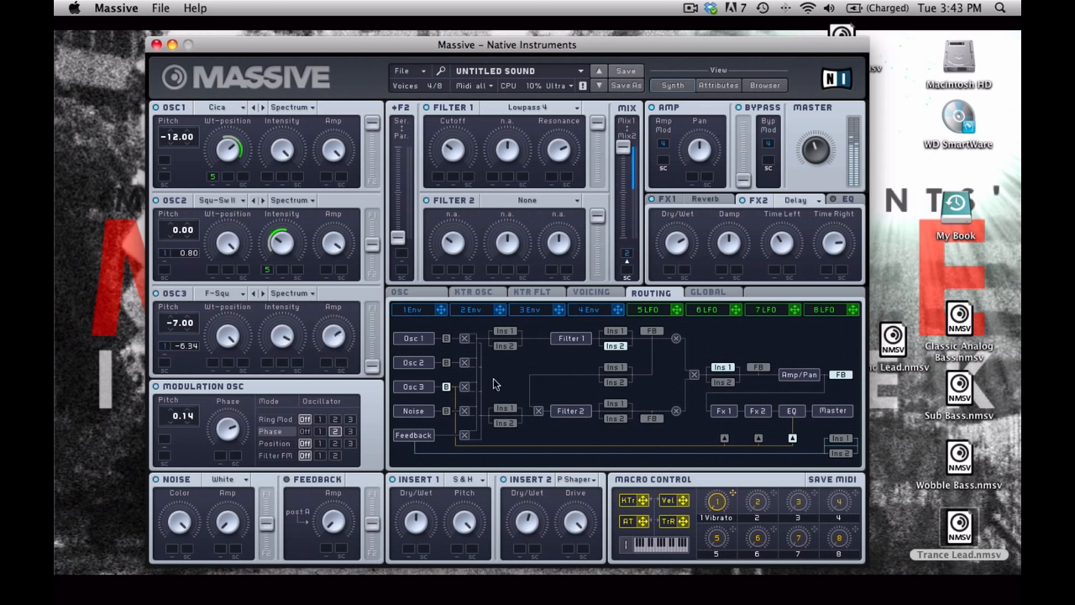